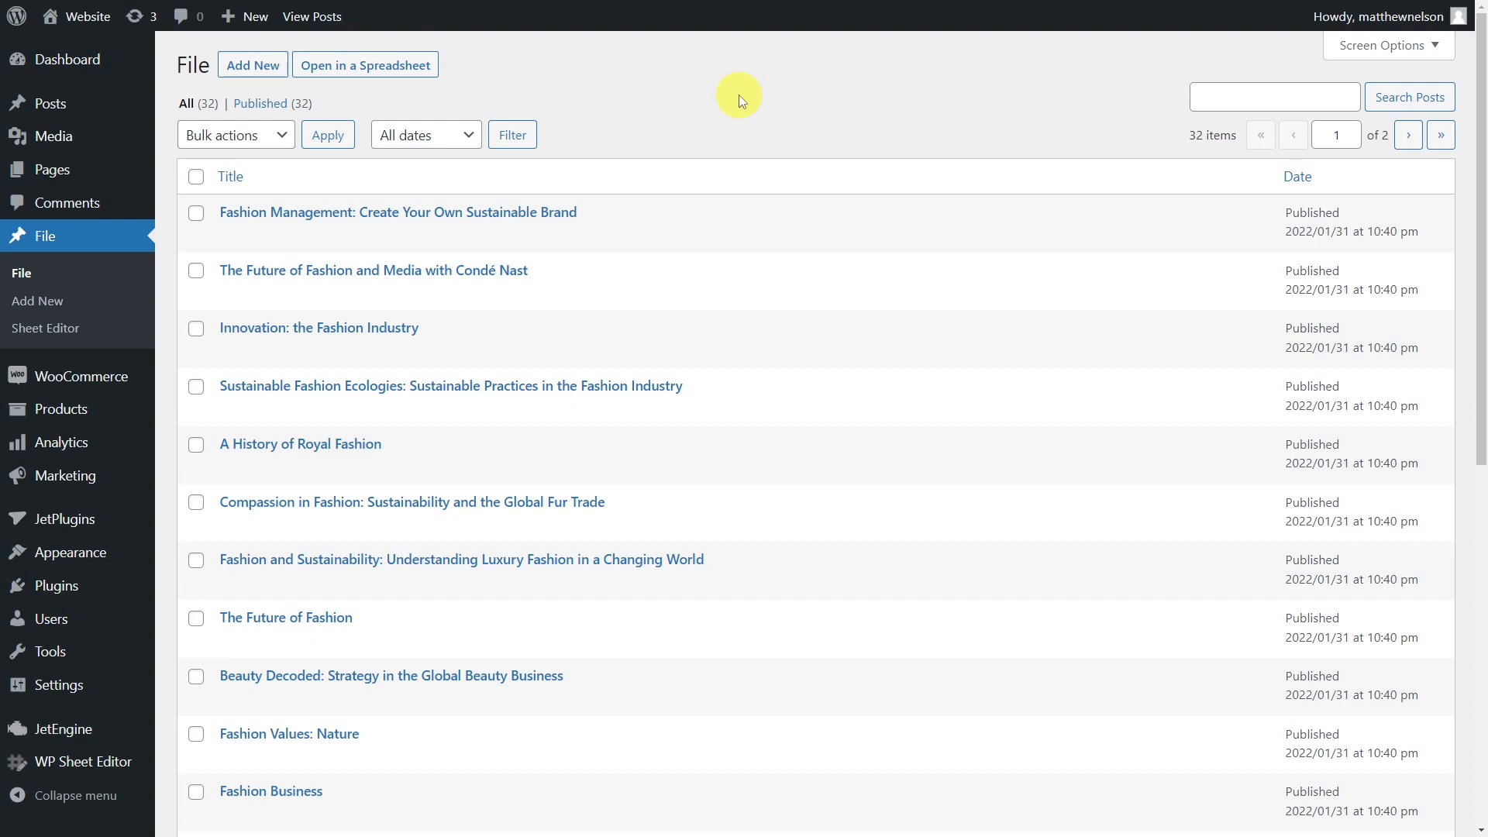
Reach the WP Sheet Editor spreadsheet setup page from the admin sidebar.
click(70, 761)
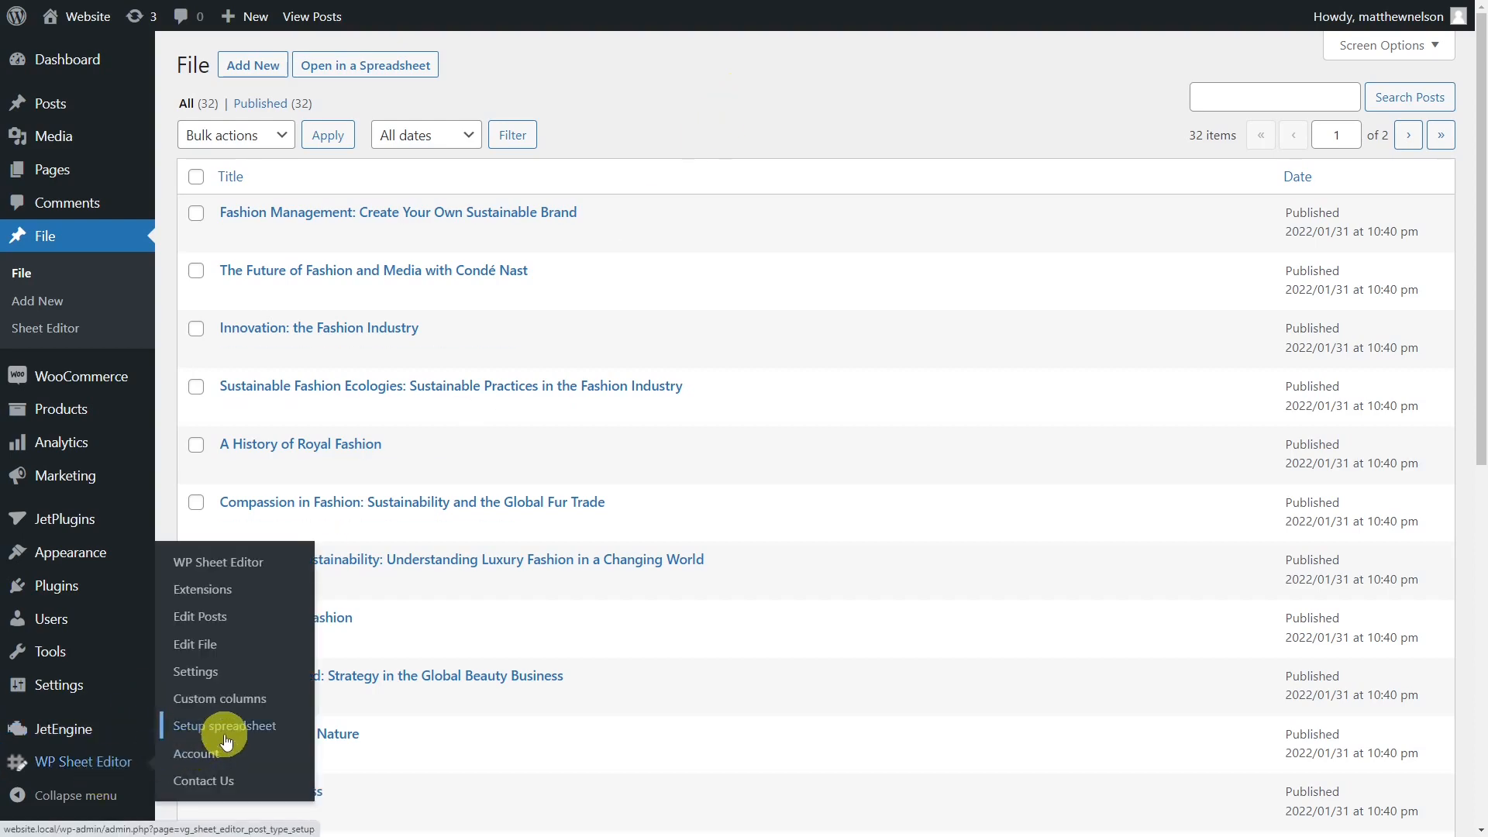
click(224, 725)
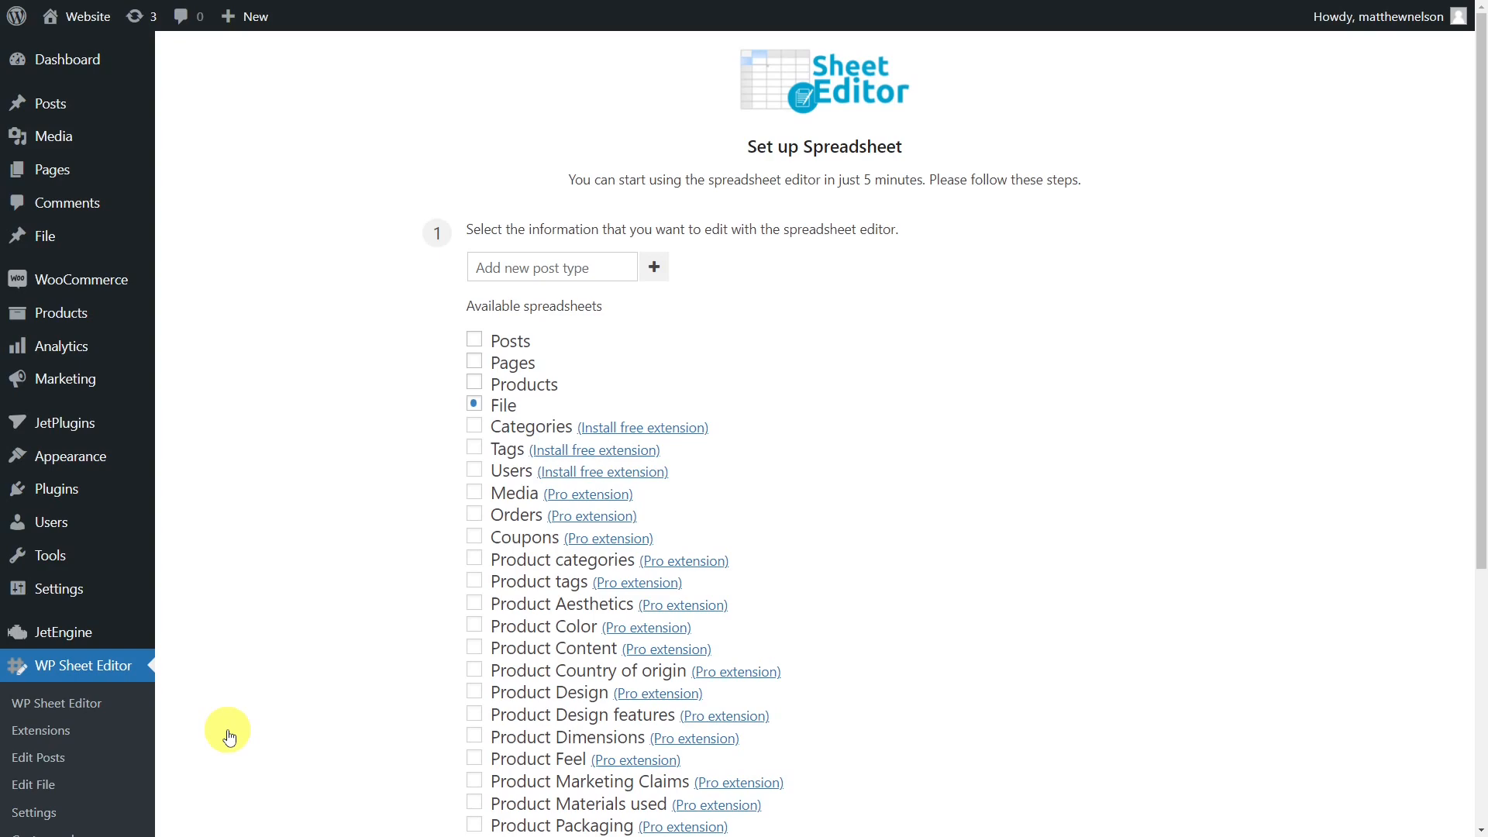
mouse_move(394, 564)
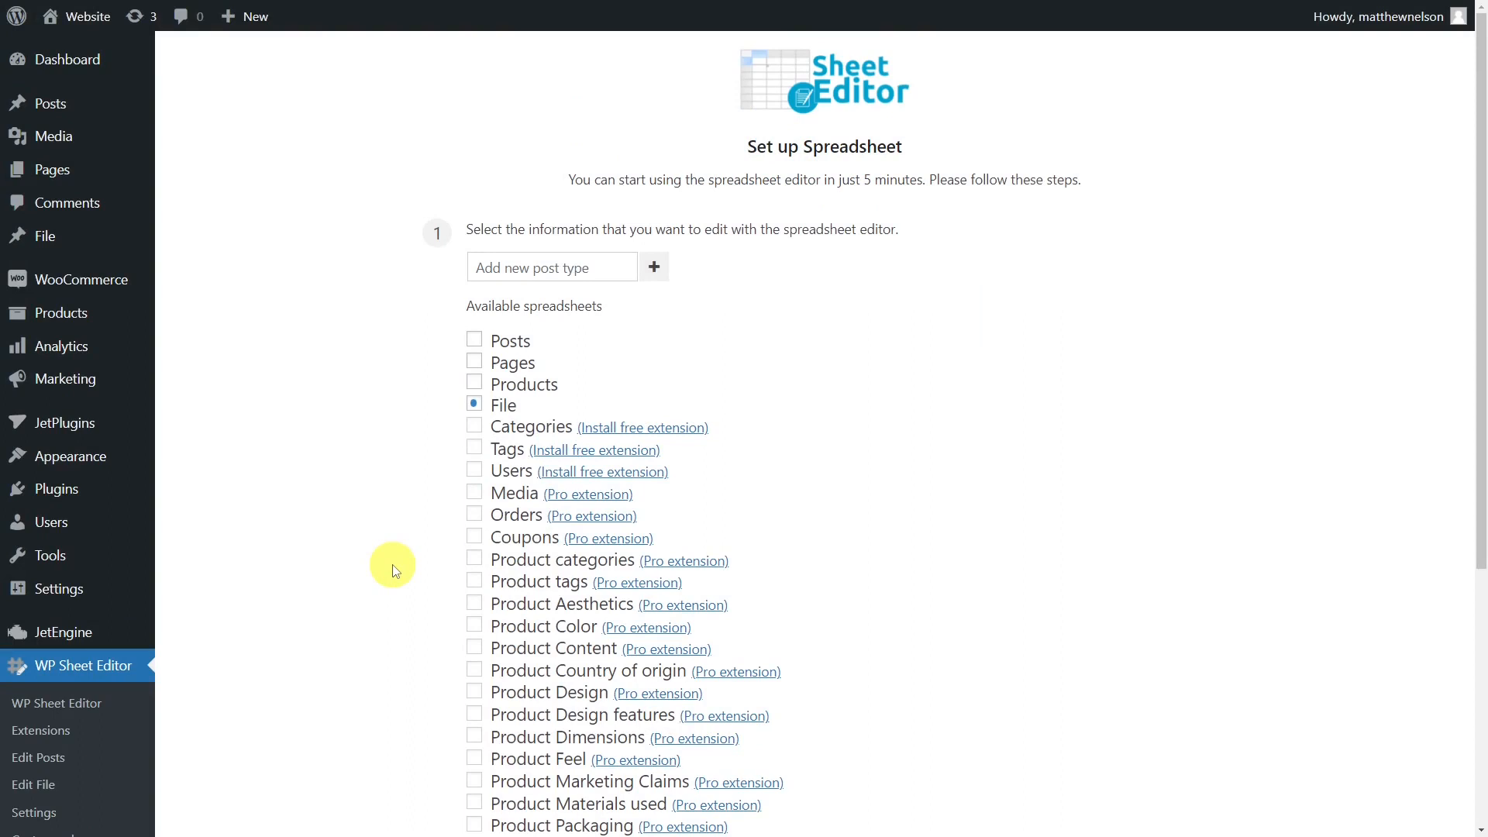
Keep File checked and continue setup to the Columns manager step.
scroll(down, 3)
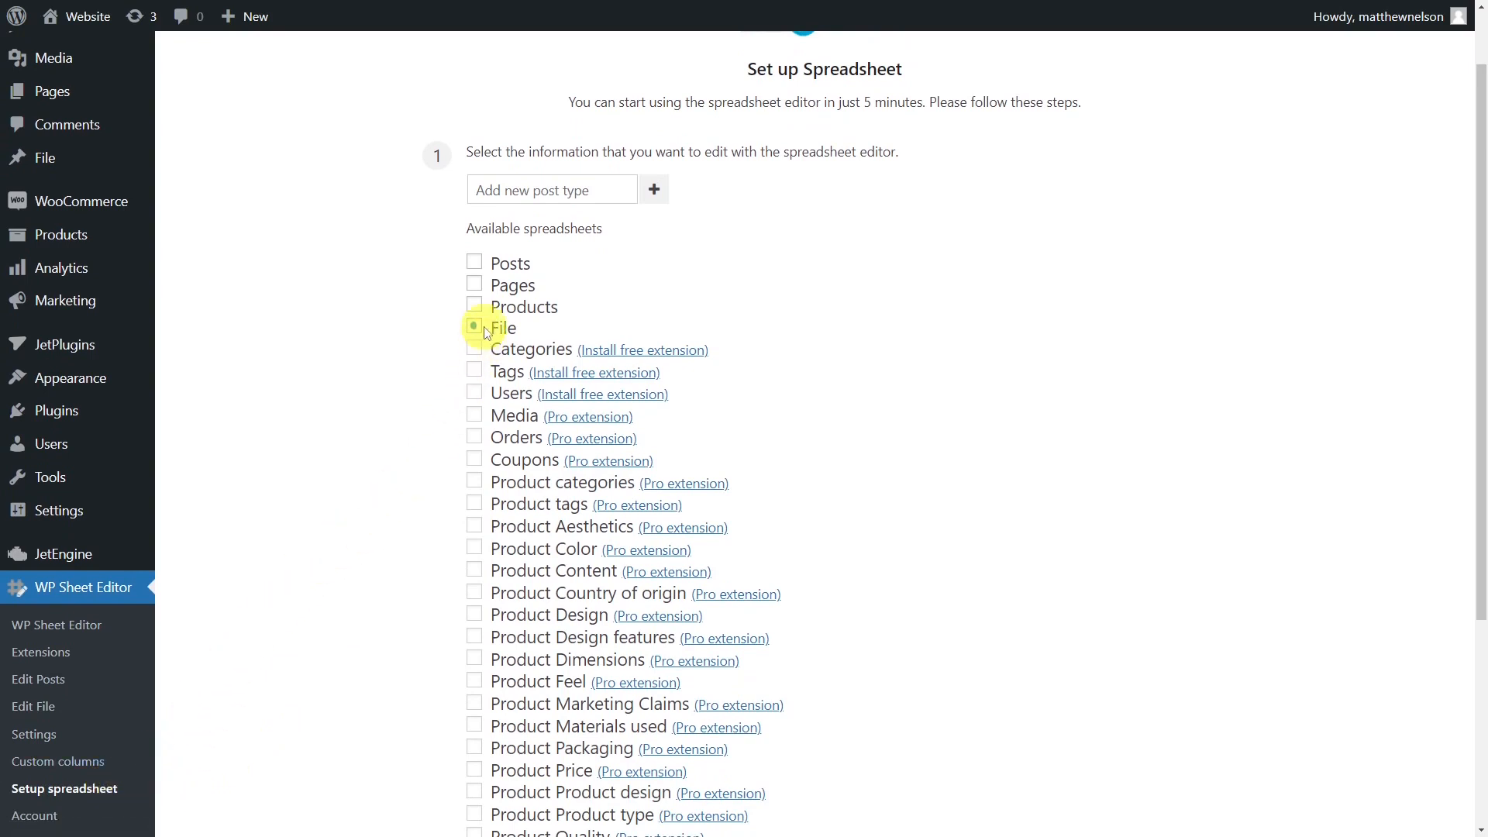
click(474, 327)
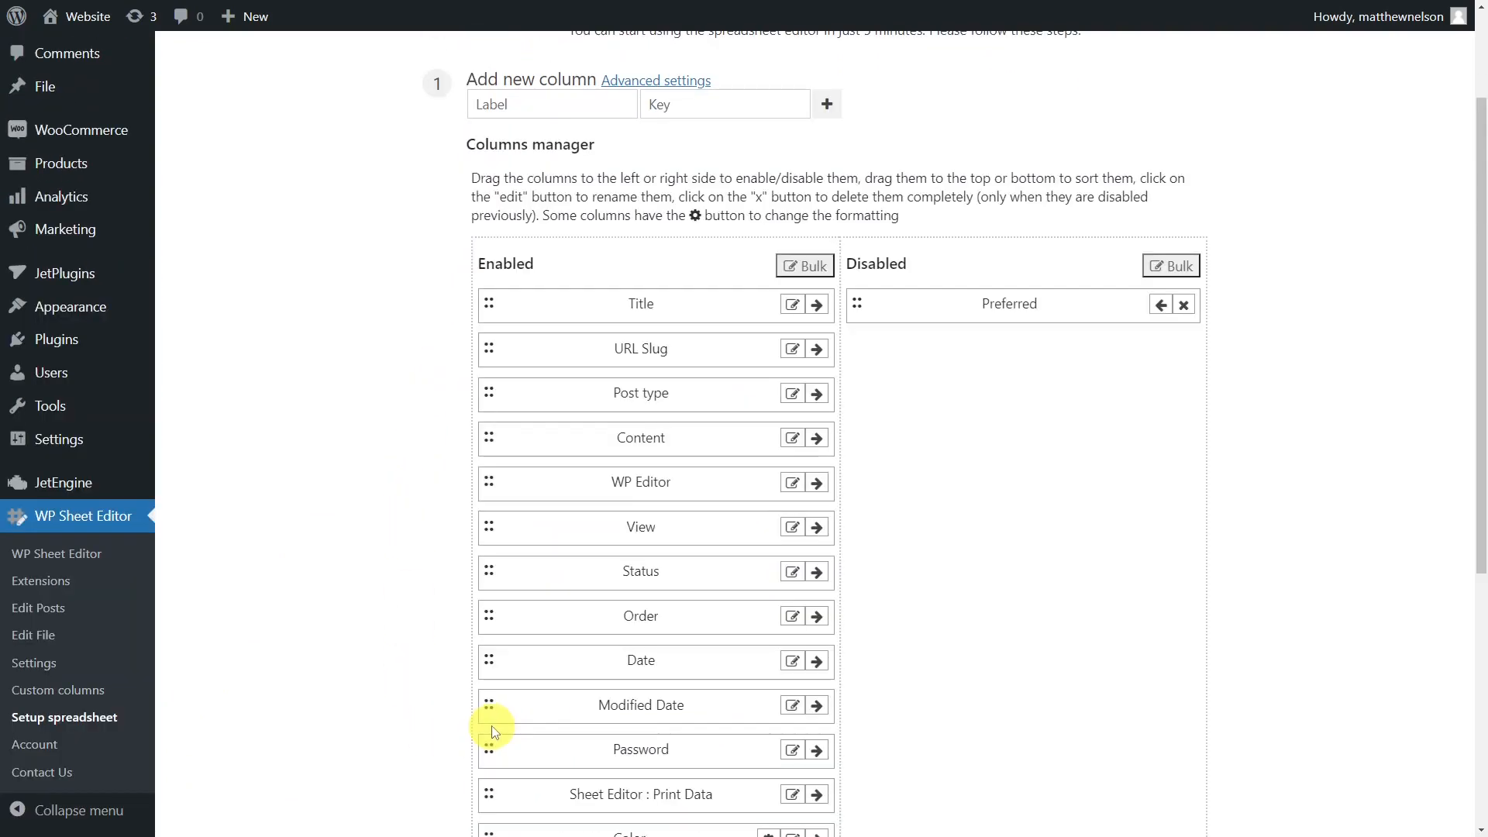
mouse_move(651, 717)
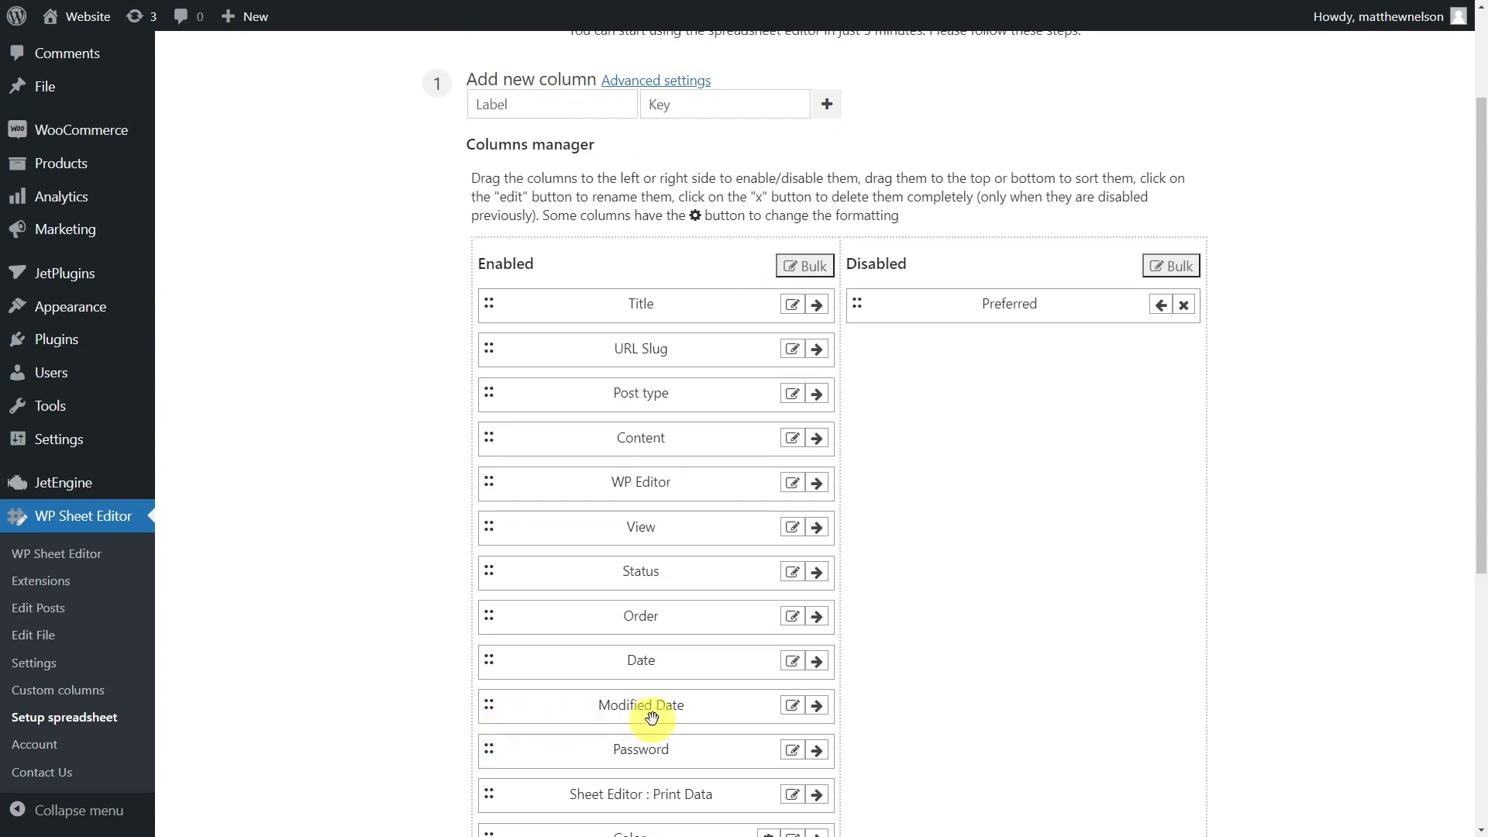
Finish the Columns manager step and load the File spreadsheet full screen.
click(815, 750)
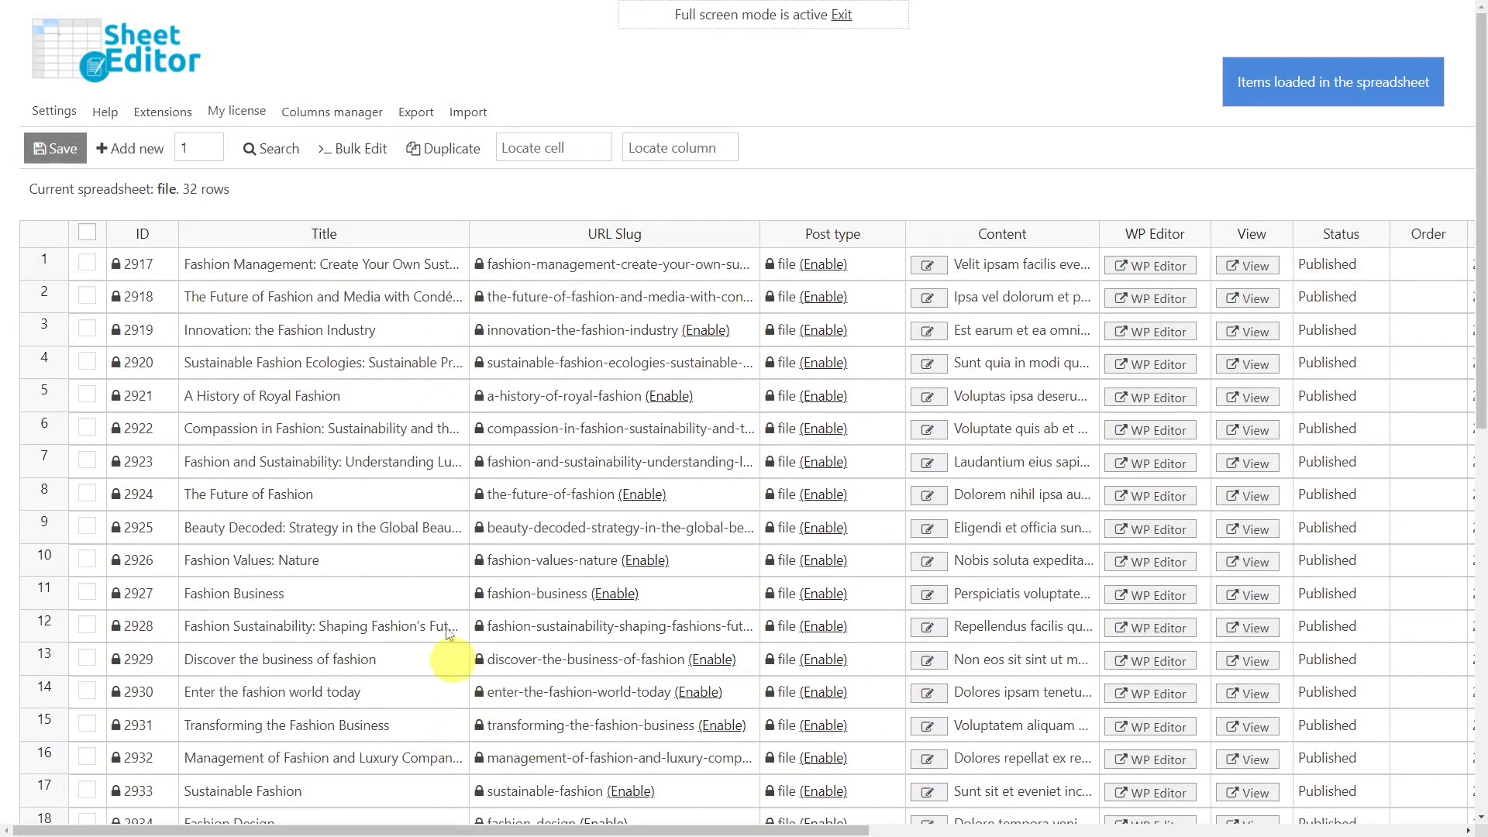
mouse_move(1392, 254)
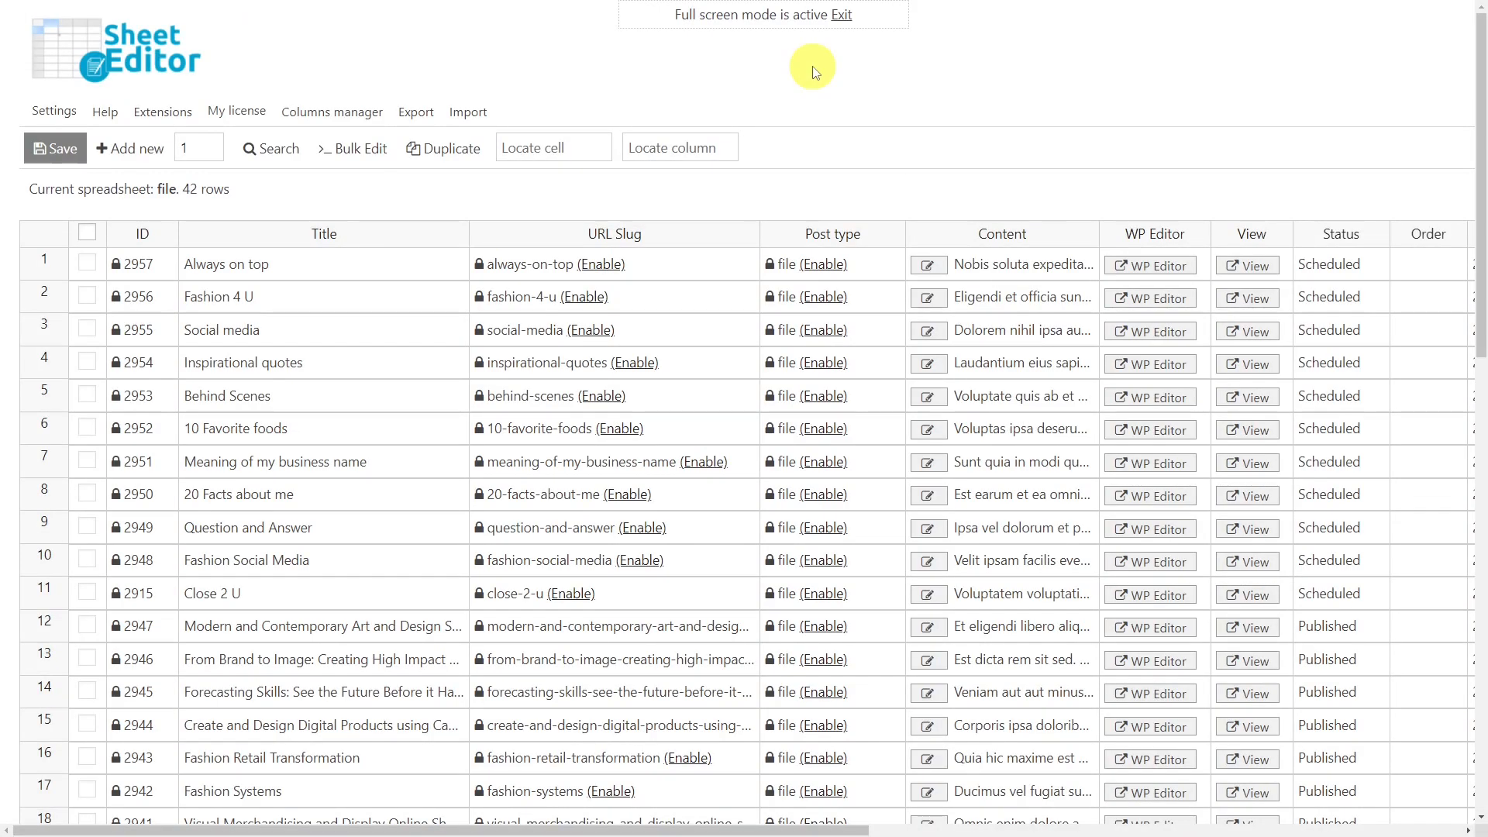
mouse_move(815, 190)
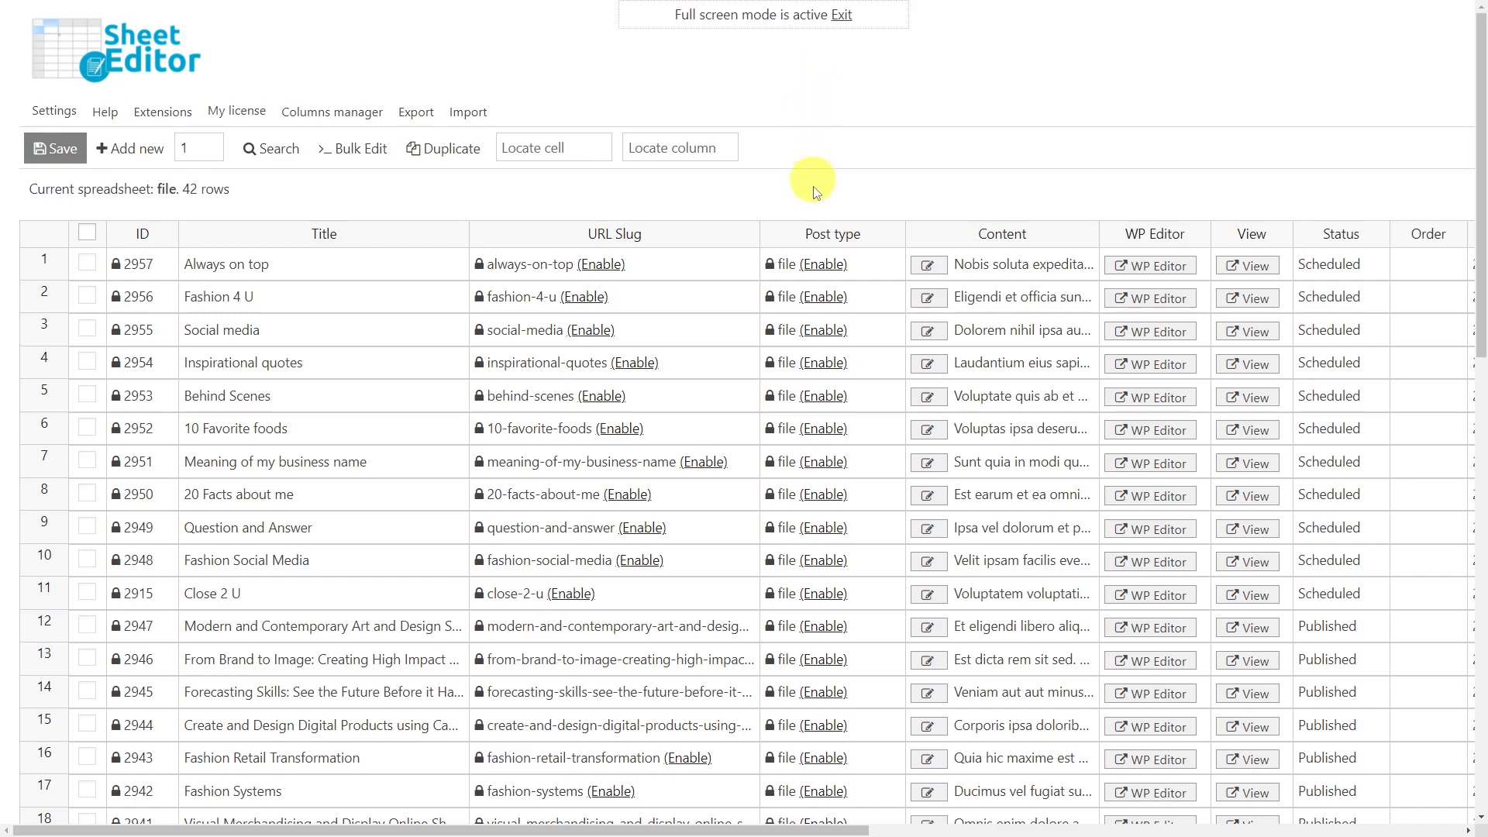
Enable the Post type column, set the first row to post, and save the changes.
click(831, 264)
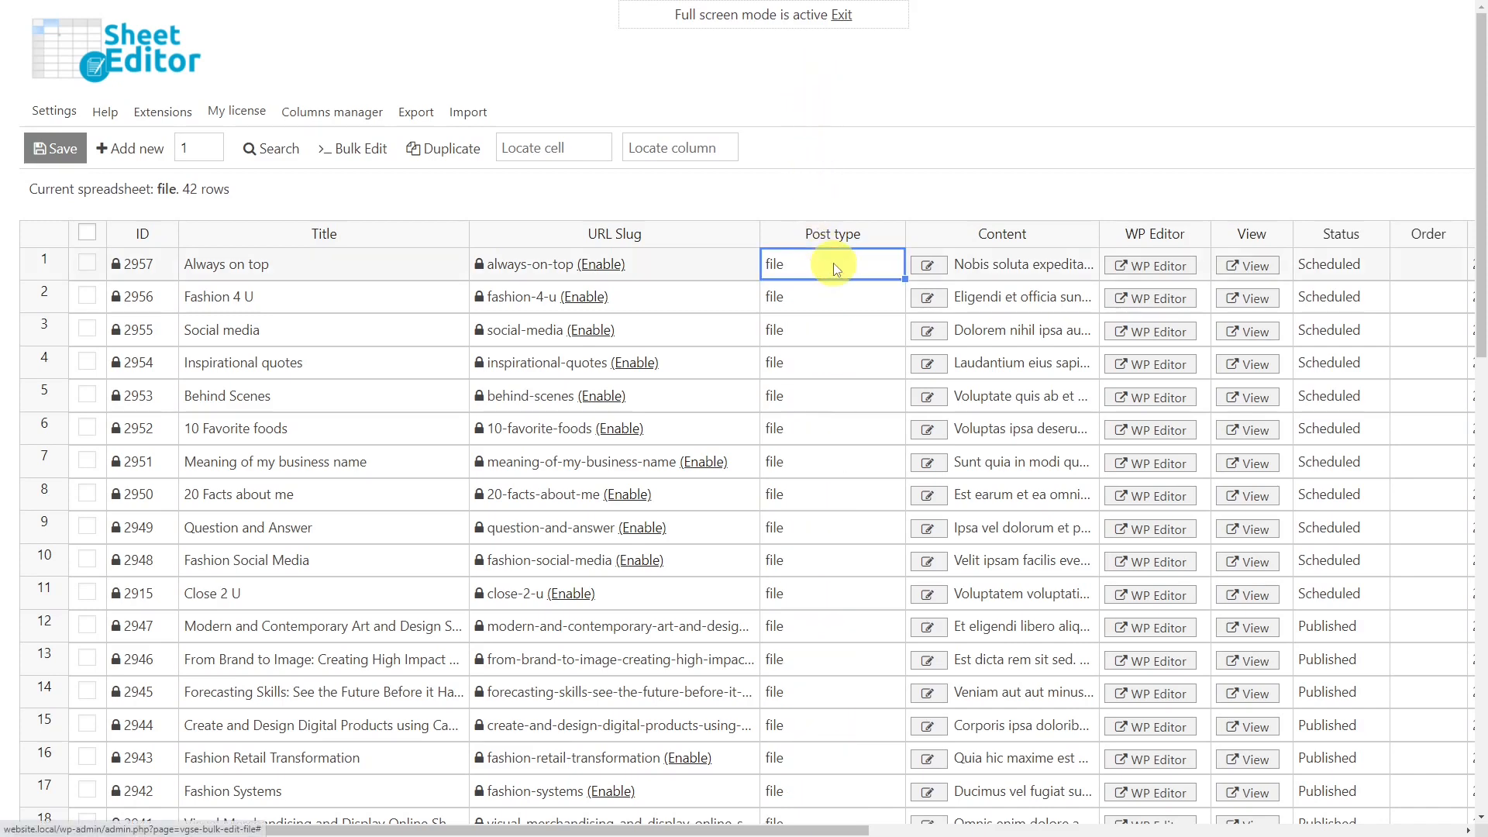
click(911, 265)
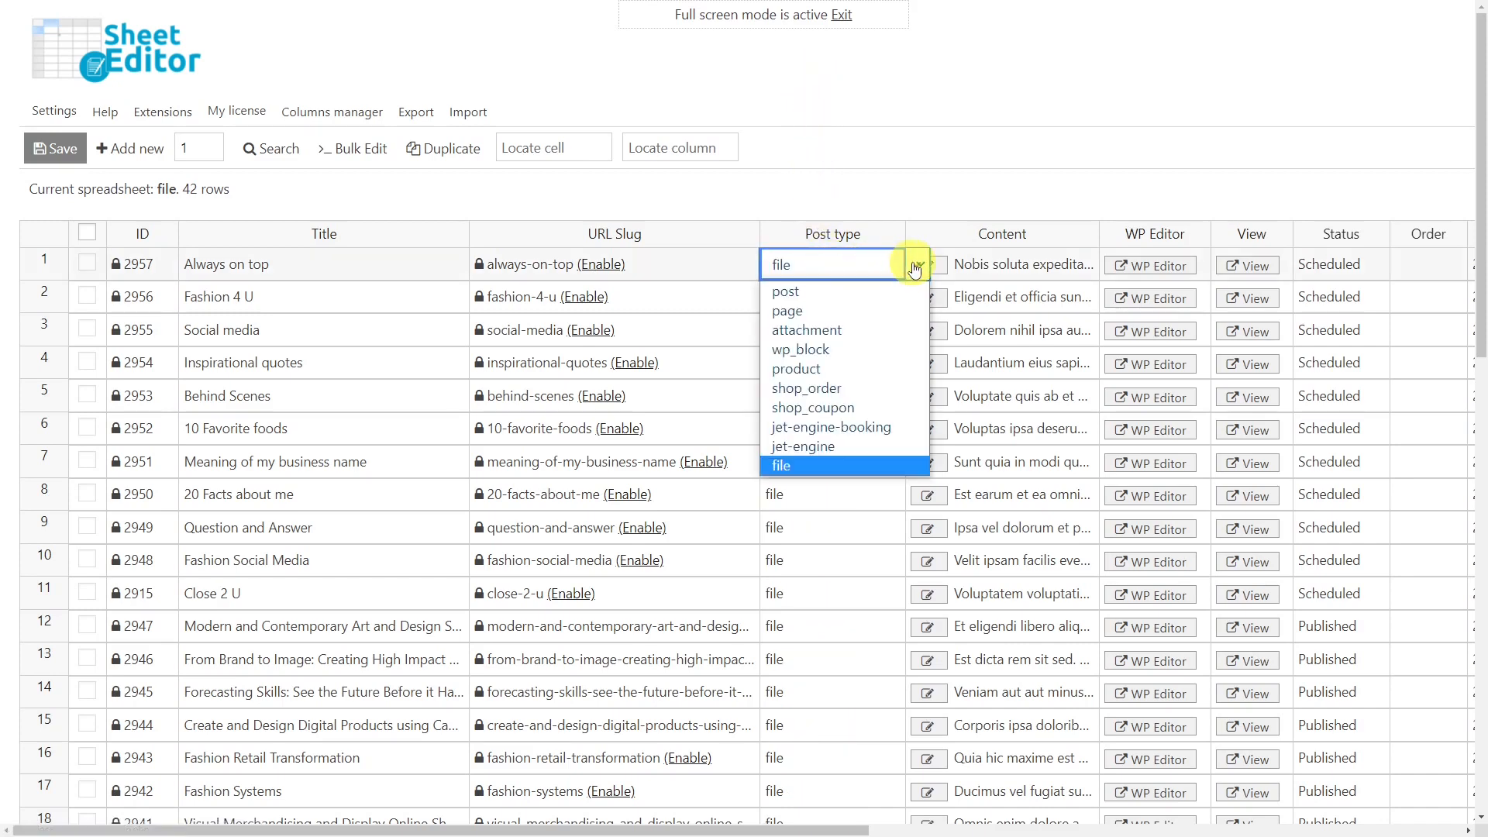
mouse_move(812, 316)
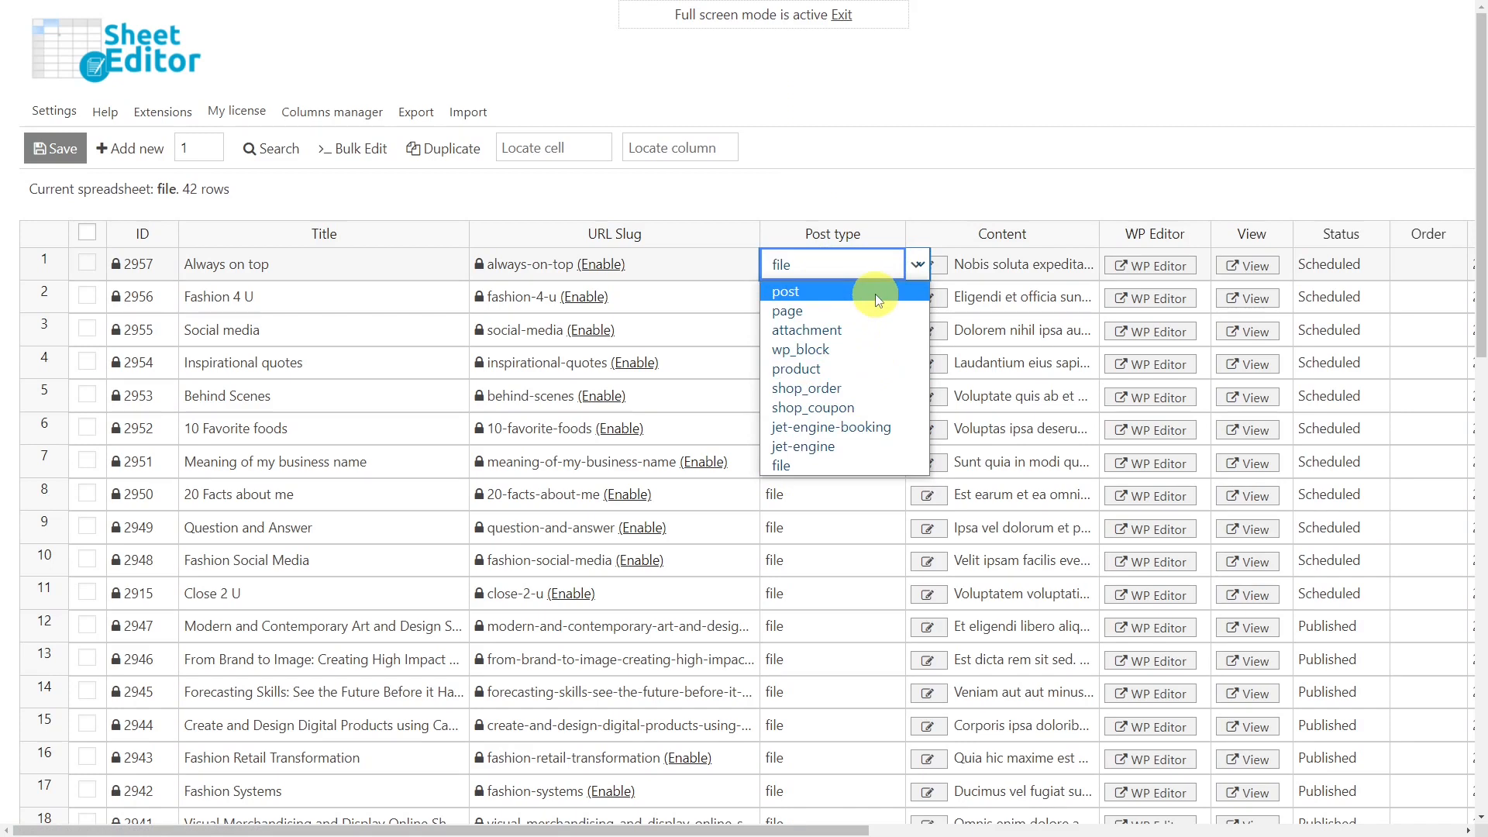
click(784, 291)
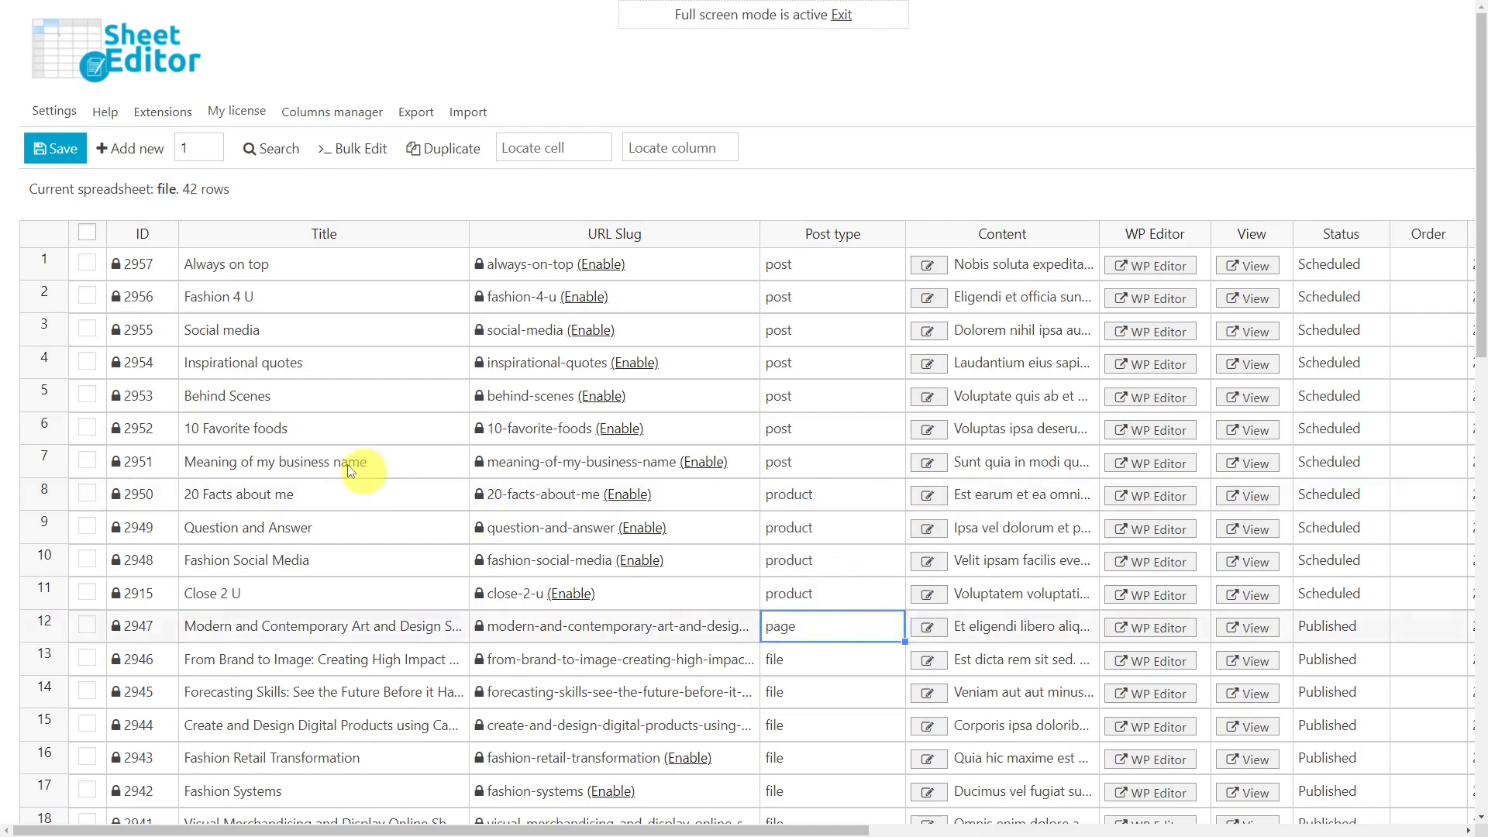
click(56, 149)
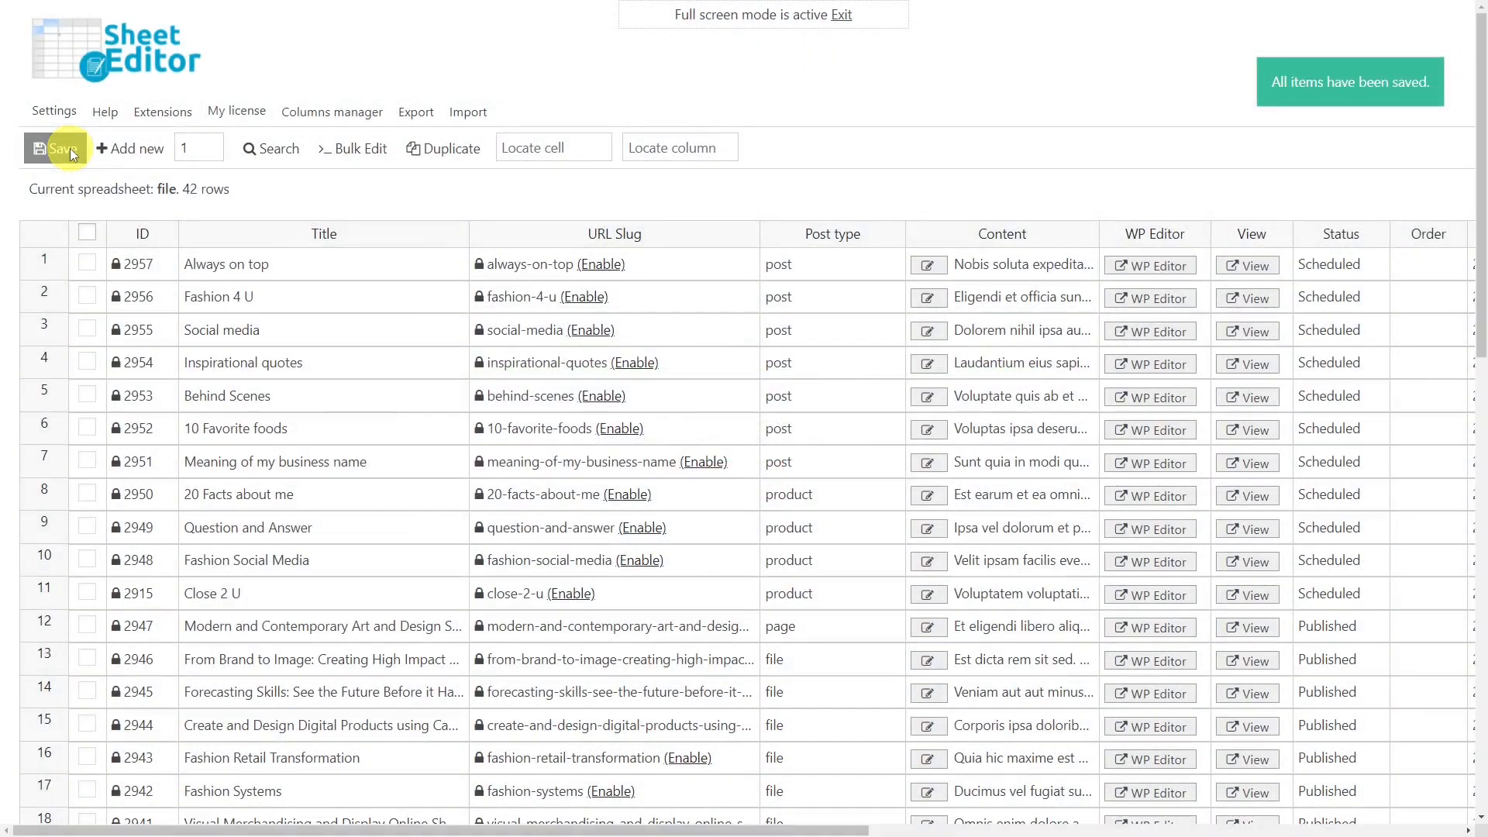
click(56, 149)
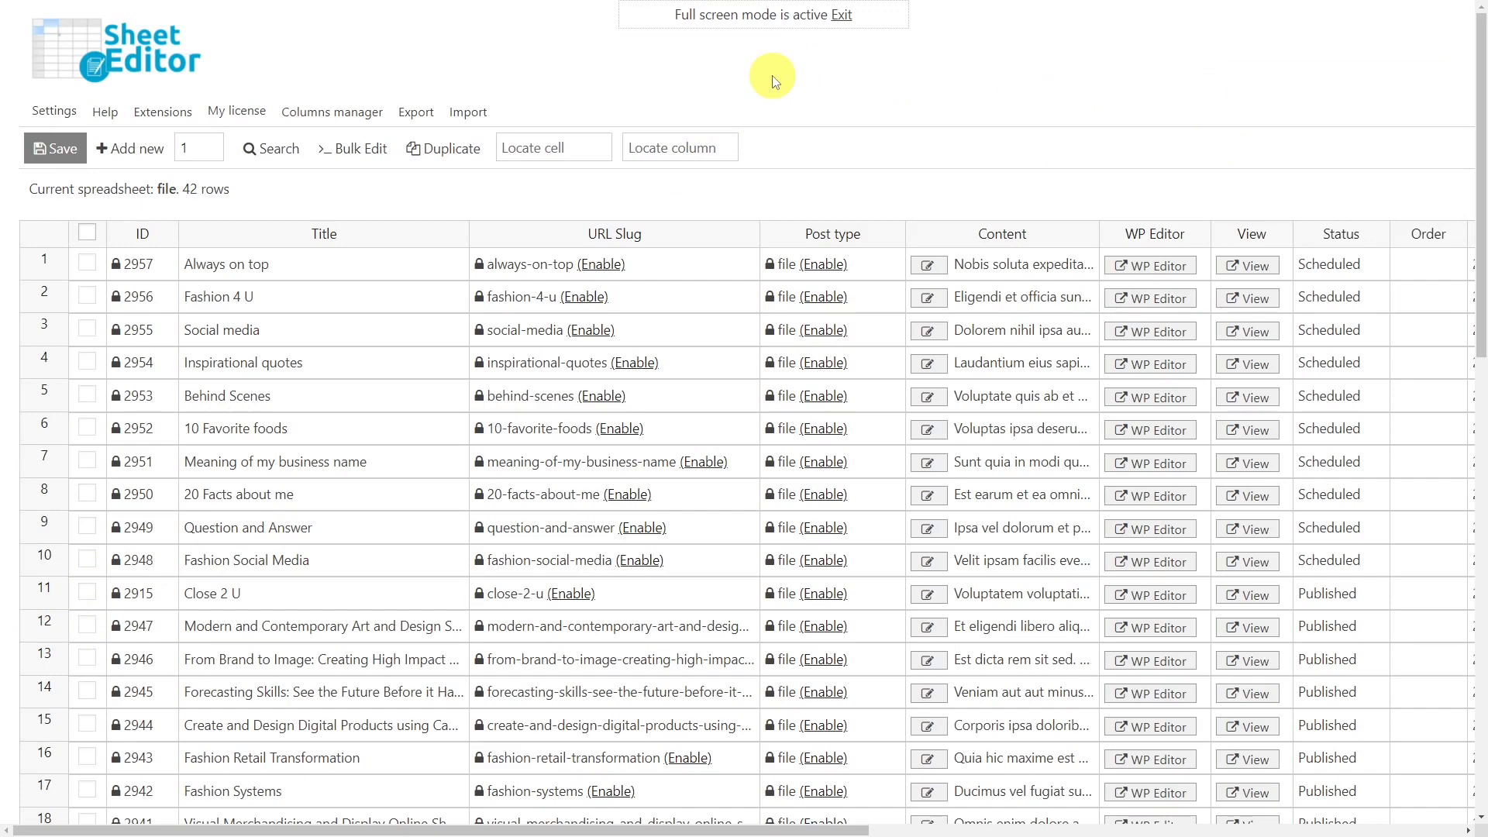
mouse_move(296, 169)
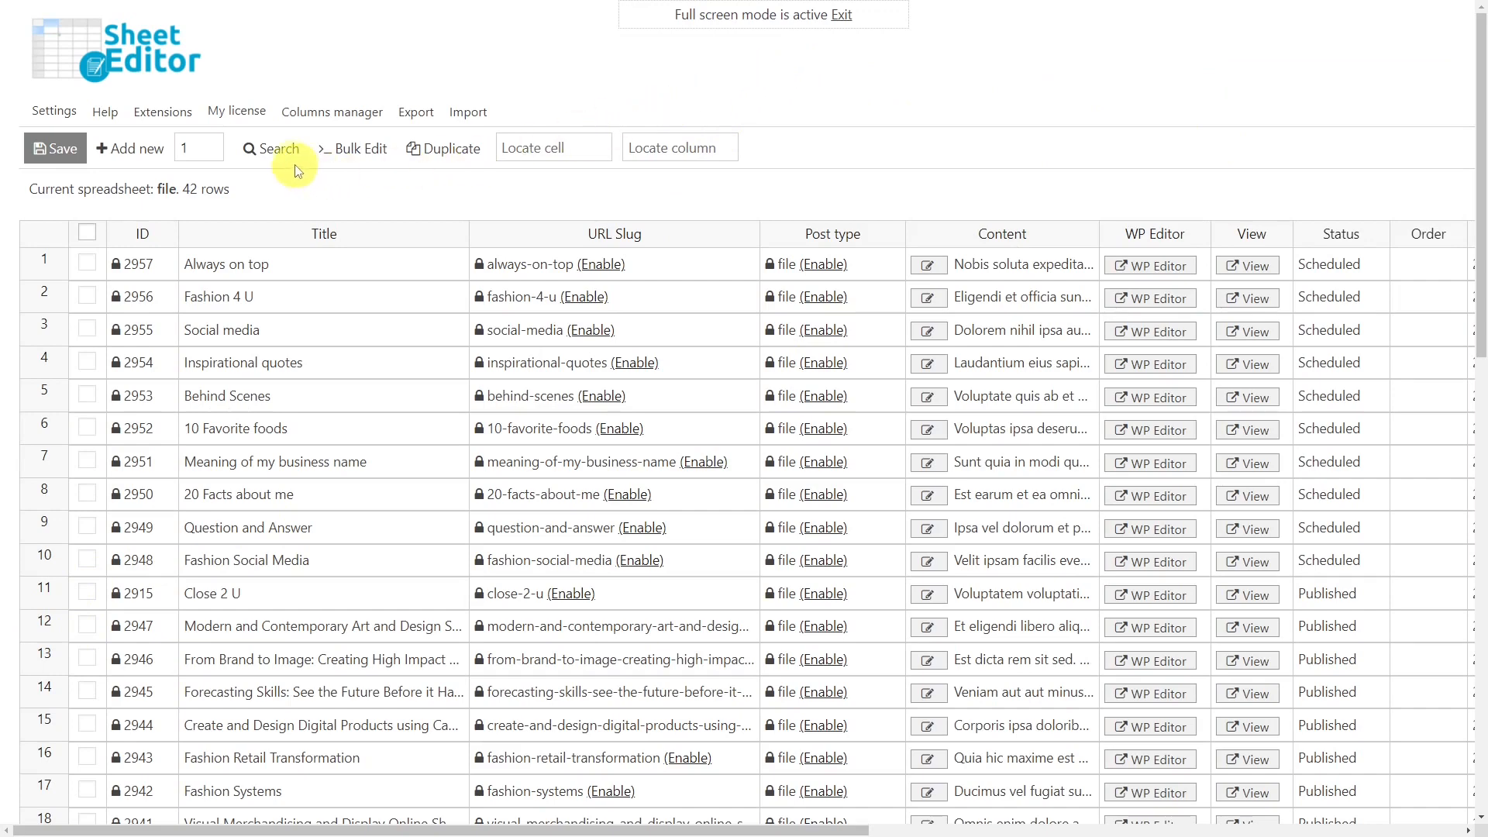
Filter the File sheet to rows containing the keyword 'fashion'.
click(269, 149)
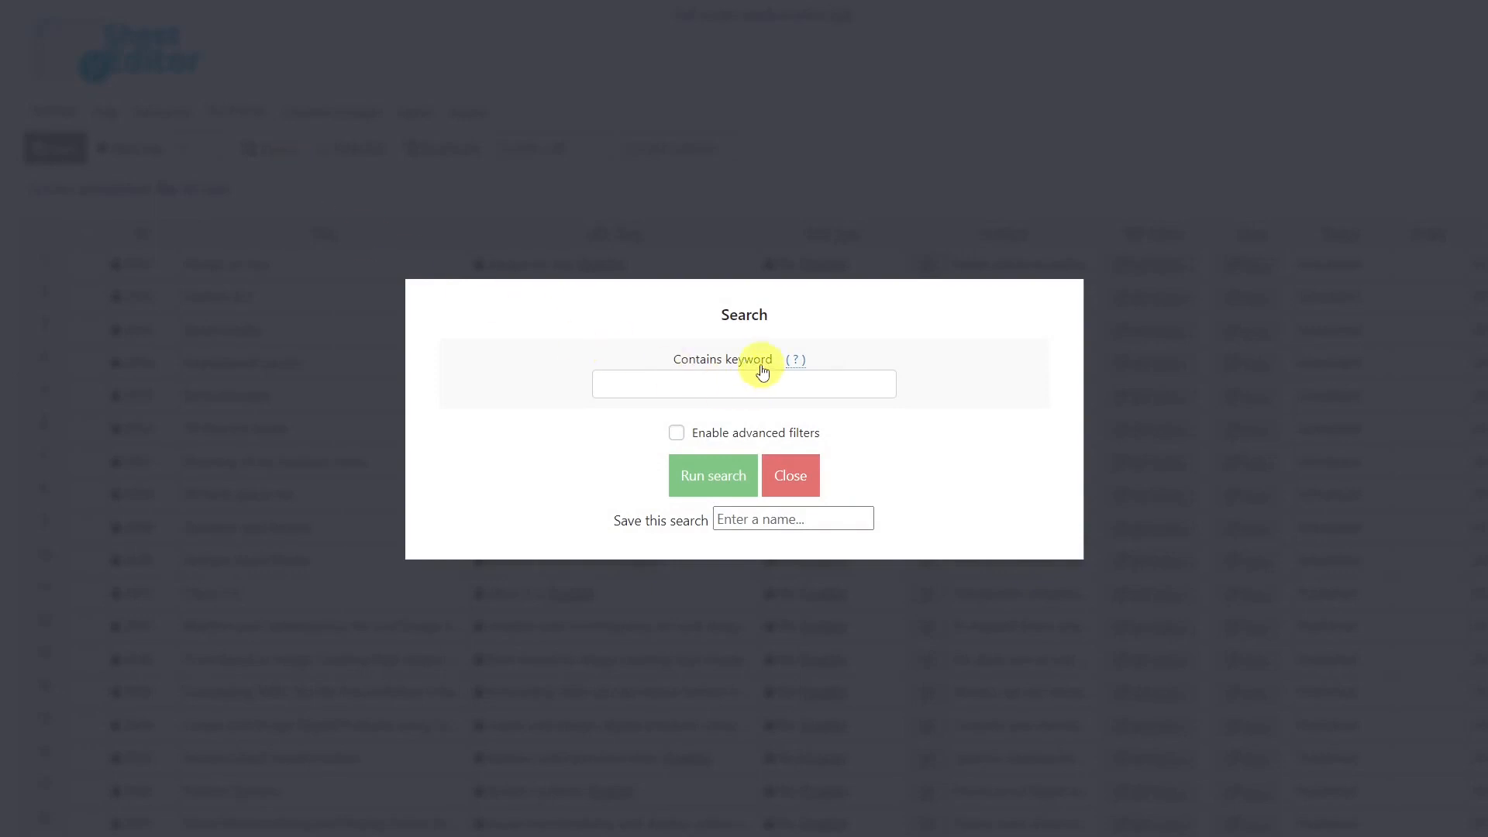
mouse_move(775, 437)
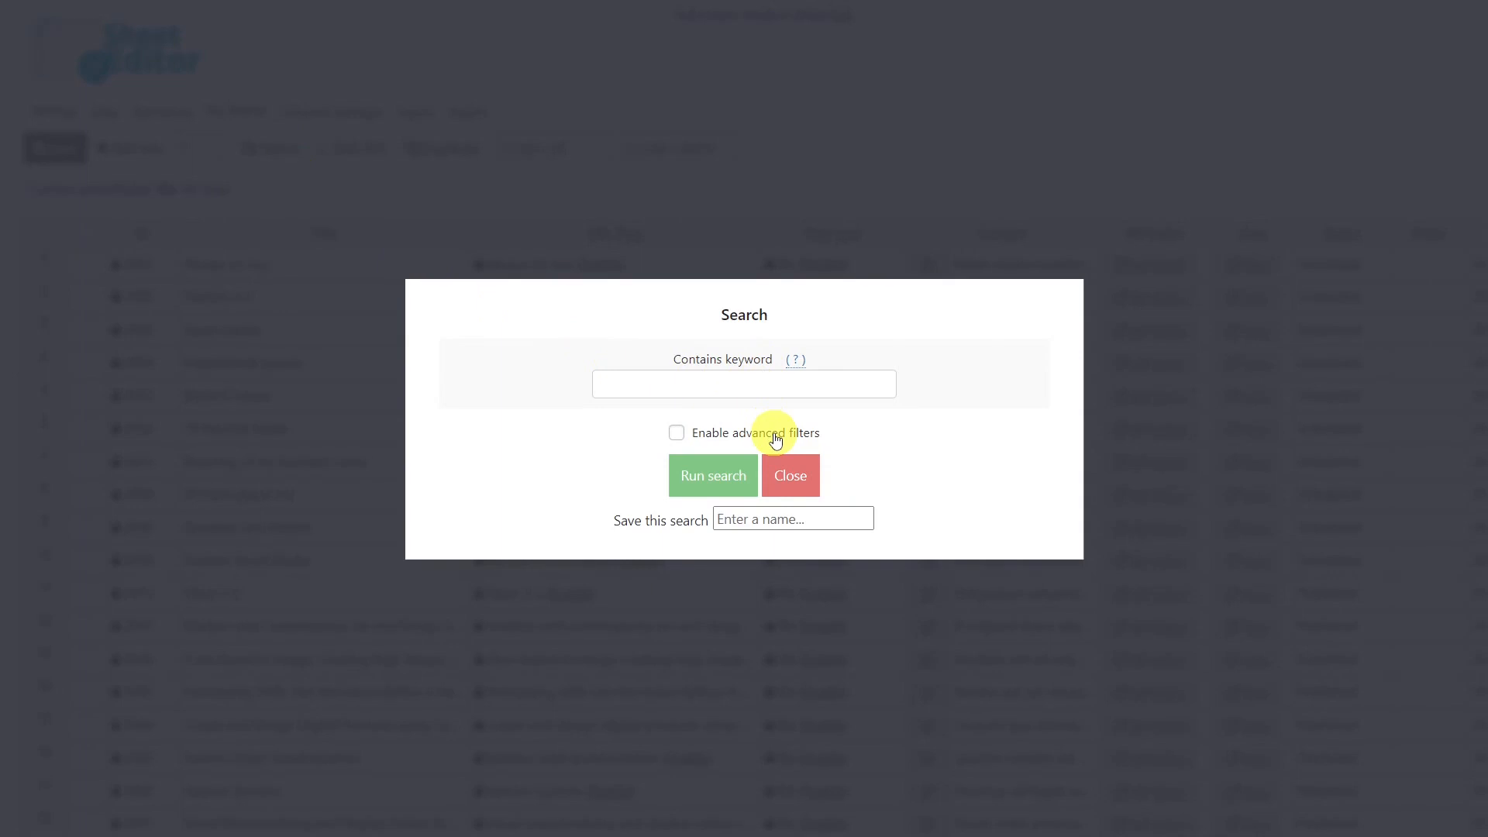
text(fashion)
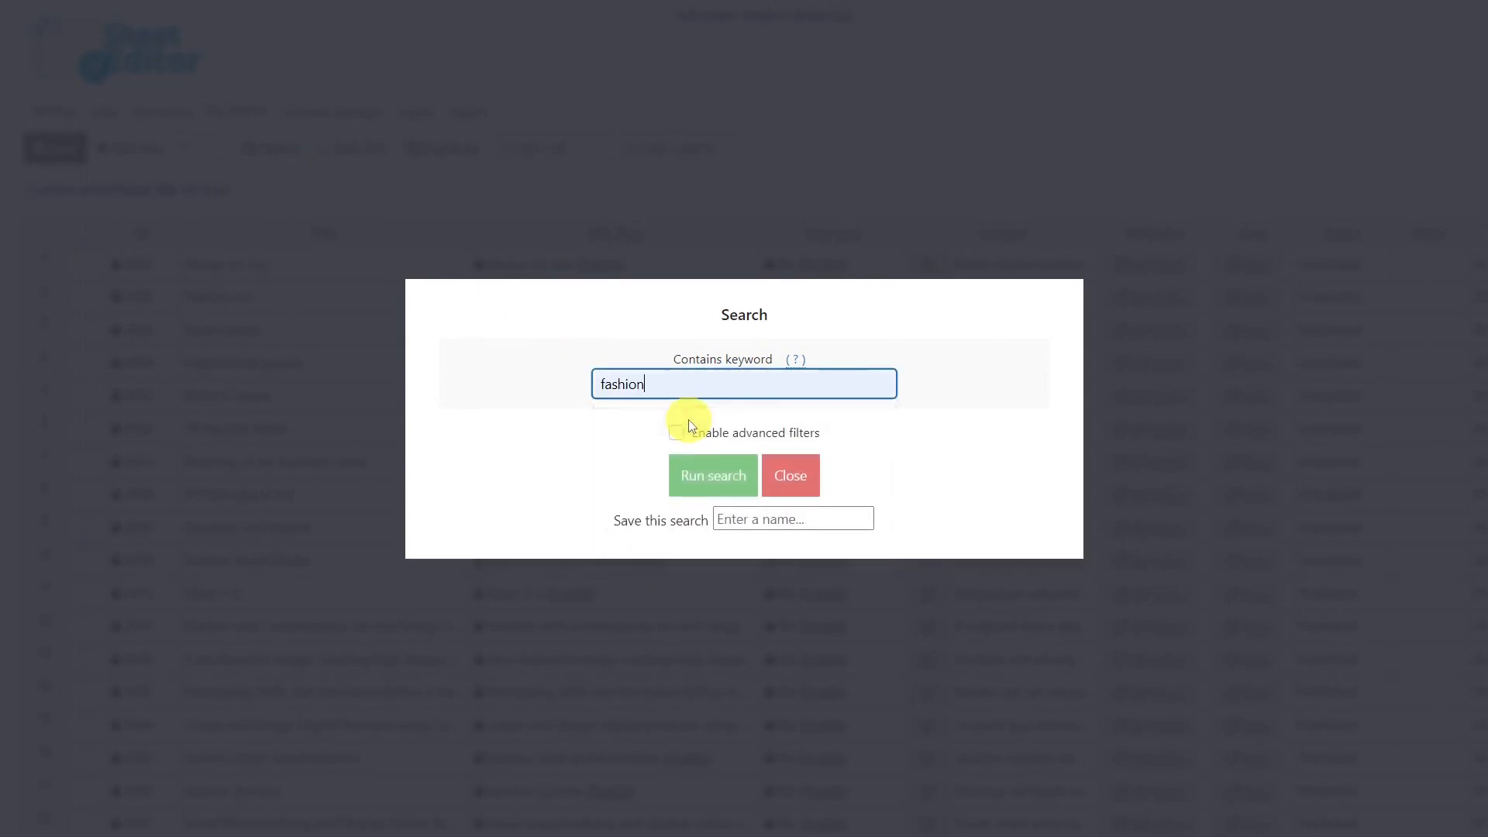
click(713, 476)
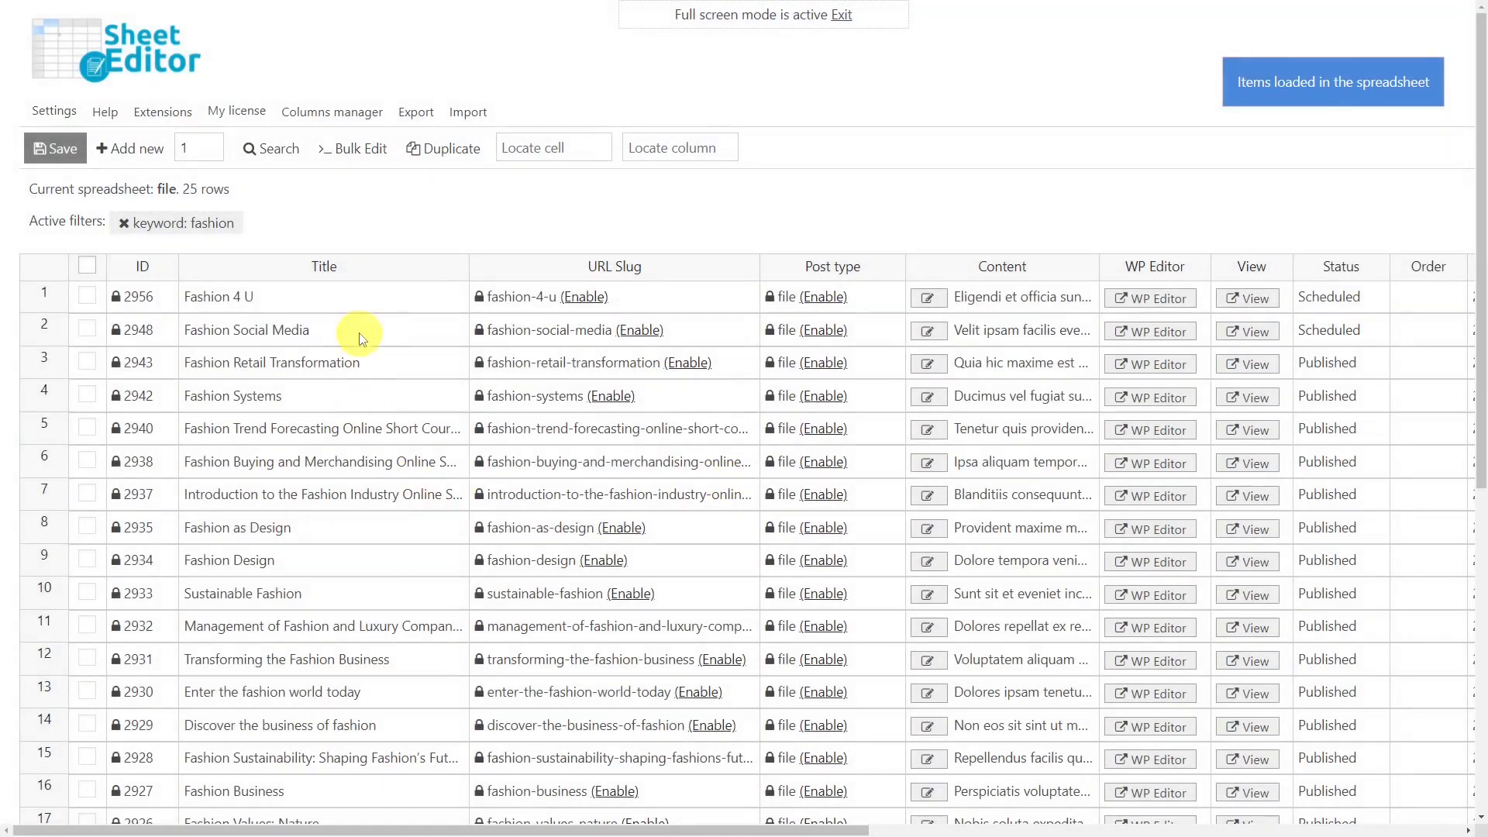
mouse_move(441, 732)
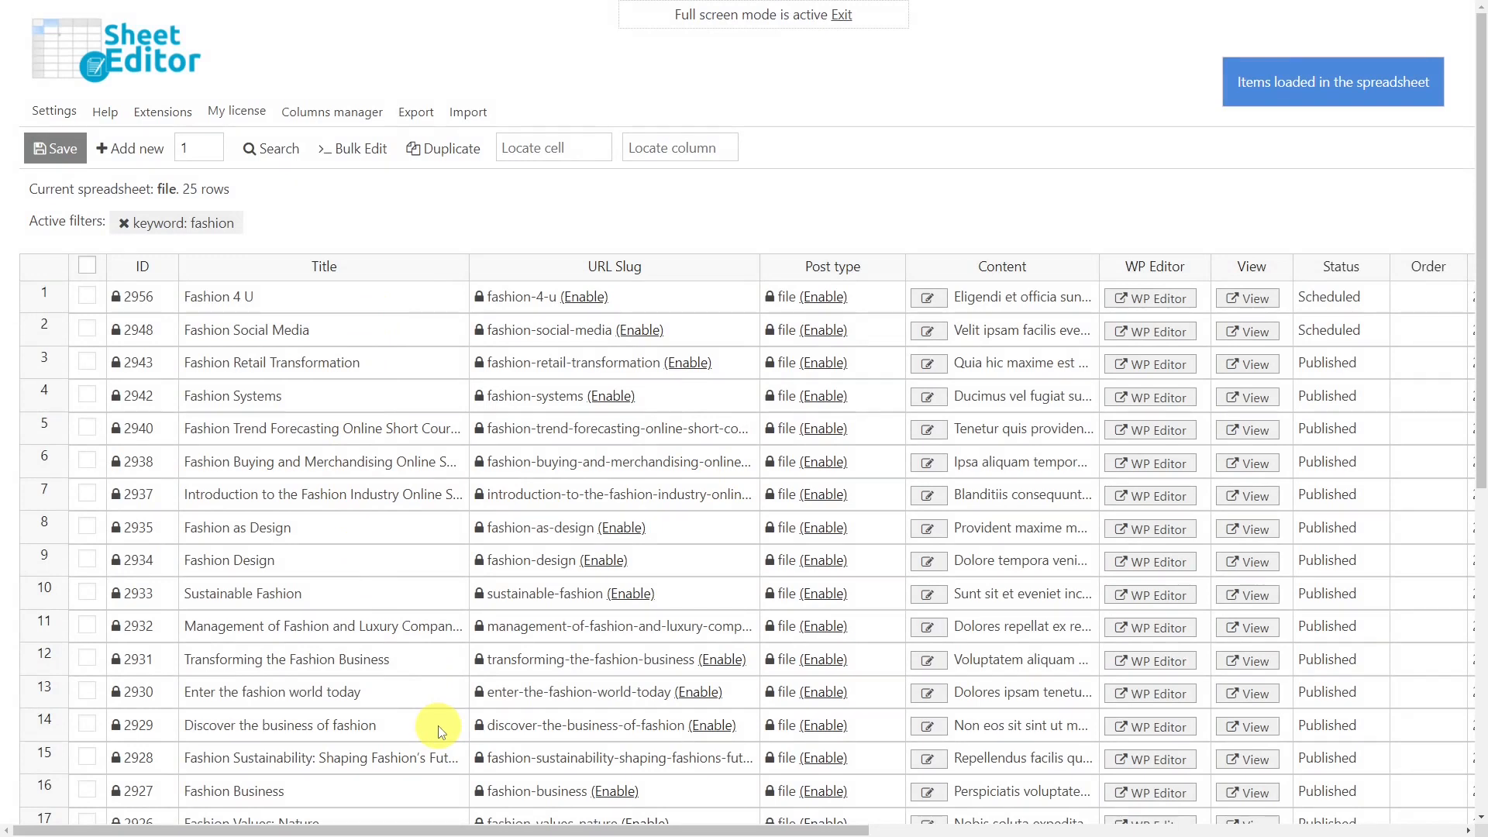
click(87, 296)
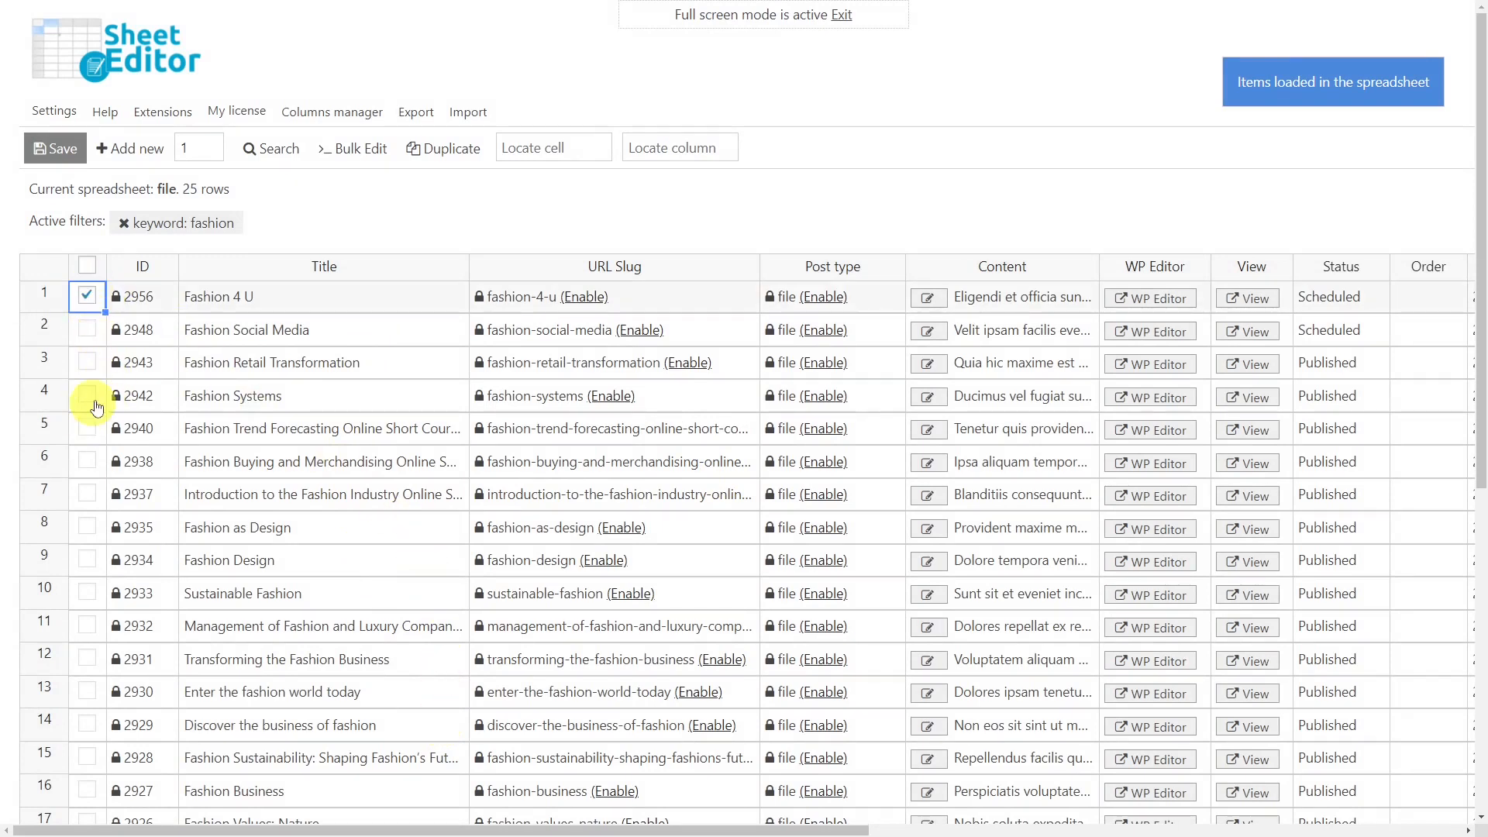
click(85, 555)
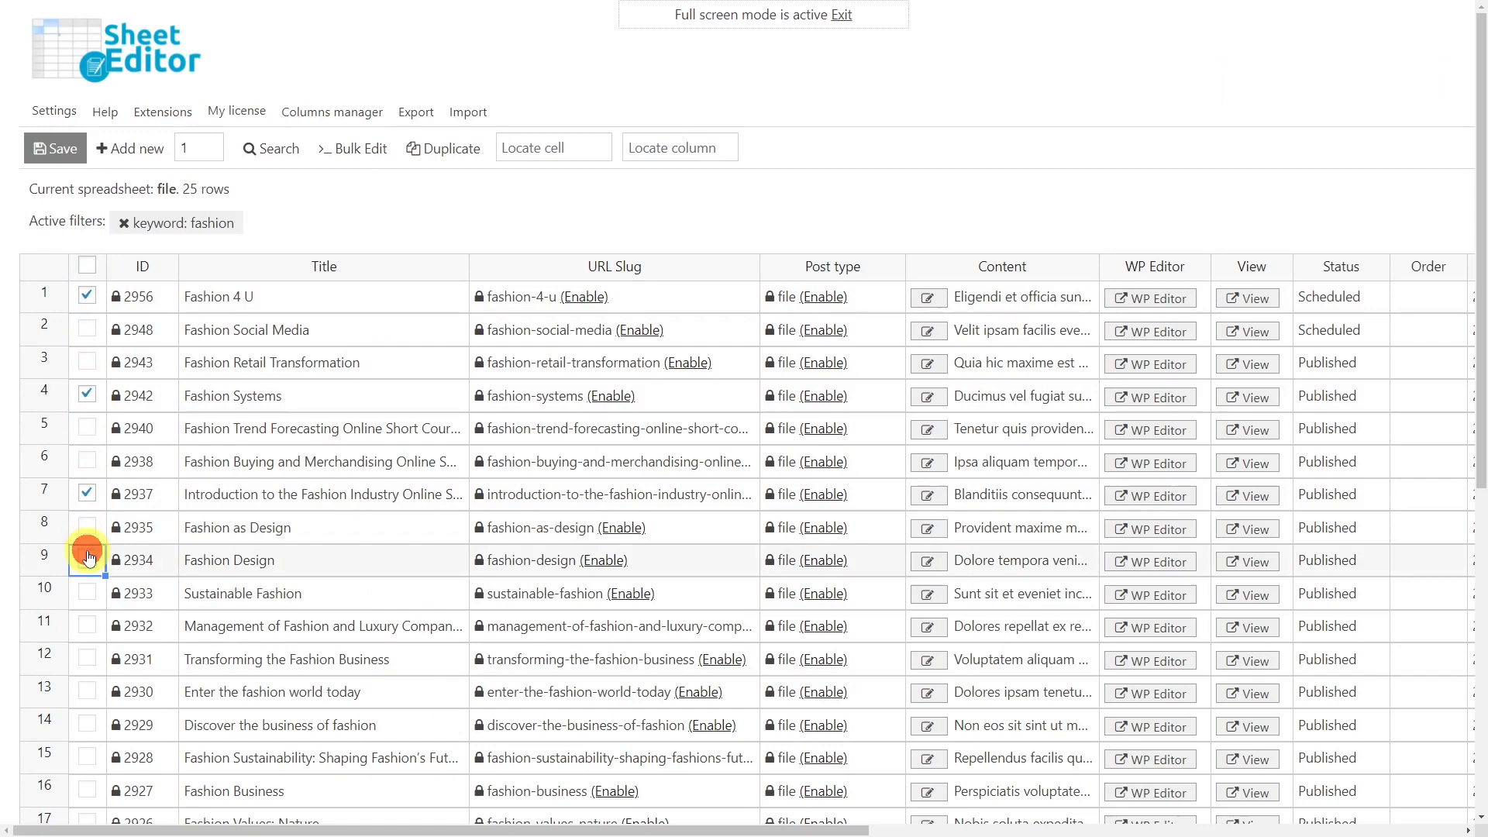
click(85, 559)
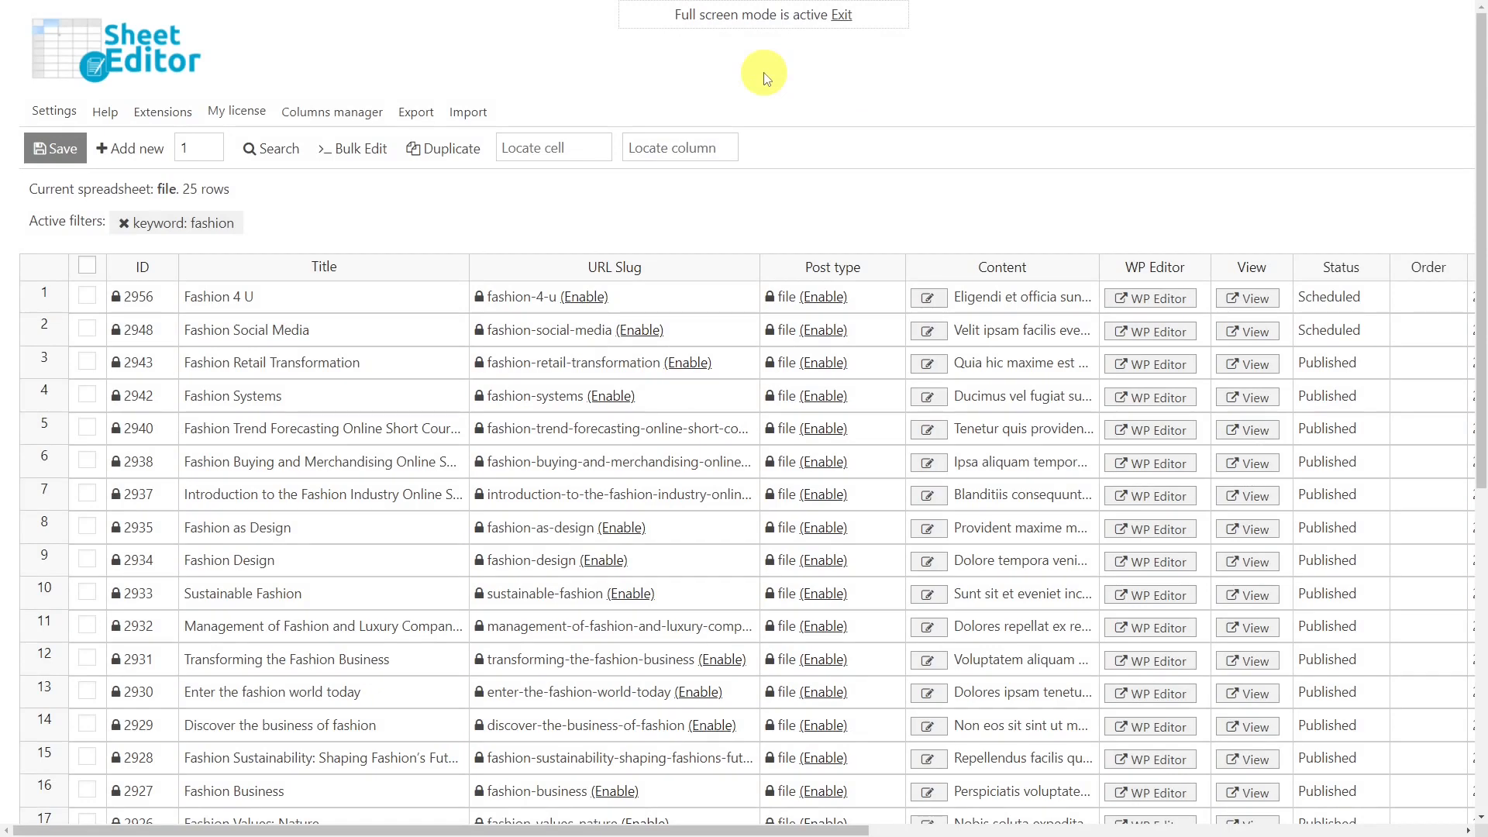
mouse_move(757, 76)
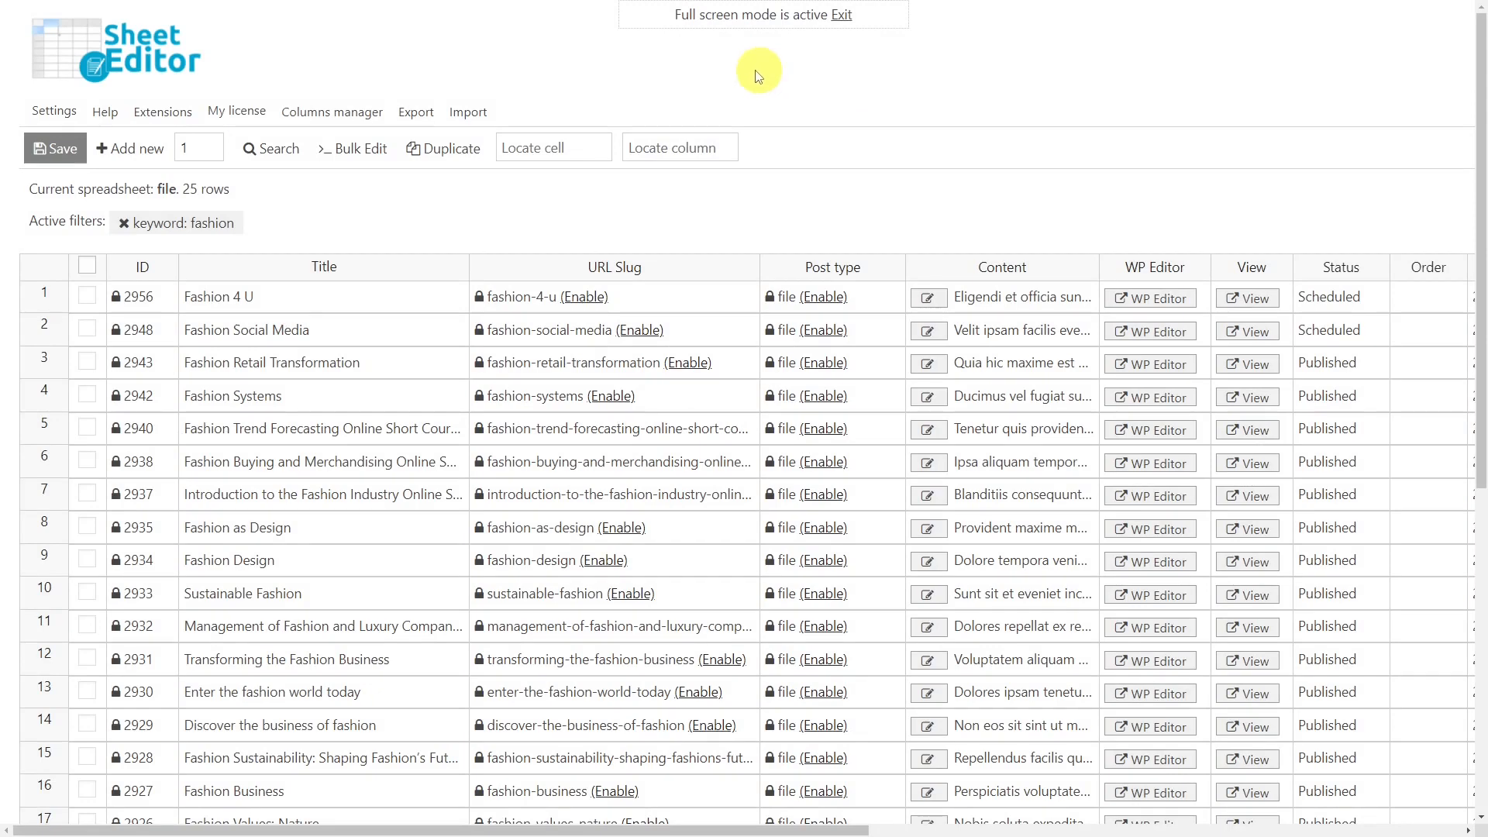
Start a bulk edit on all rows from the current search, targeting the Post type field.
click(353, 149)
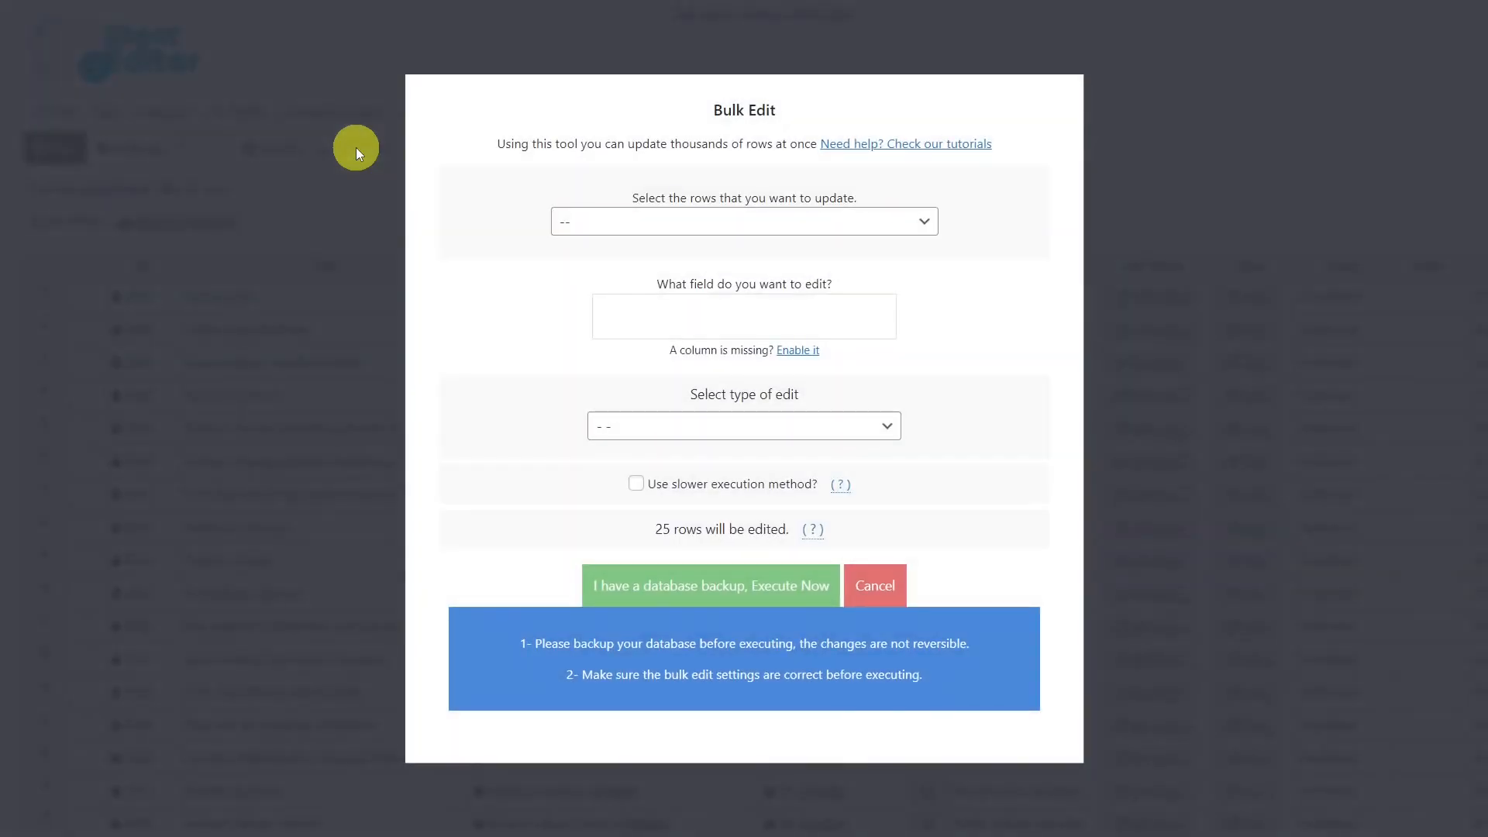
click(924, 224)
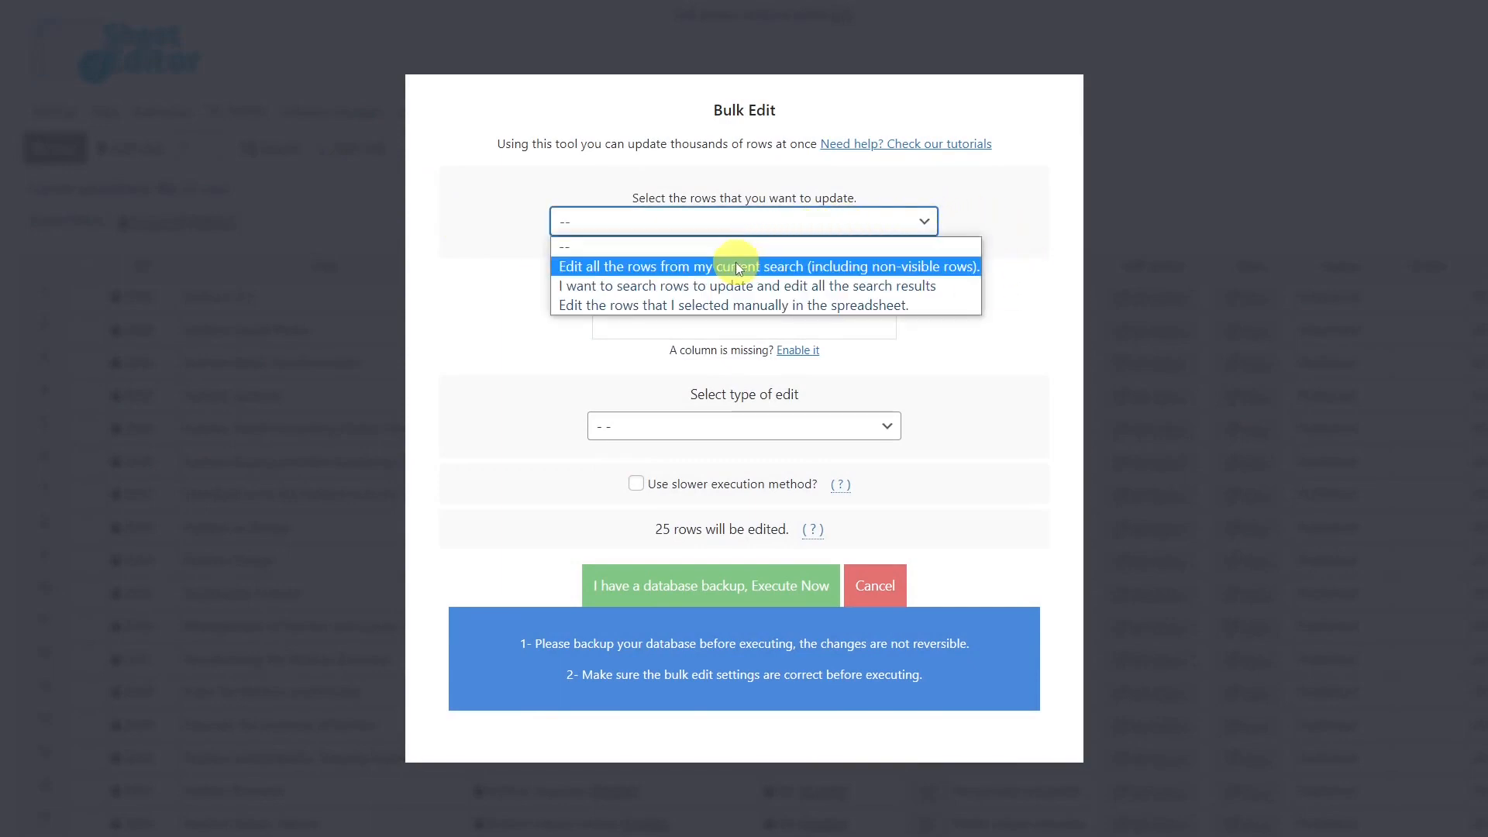
click(744, 267)
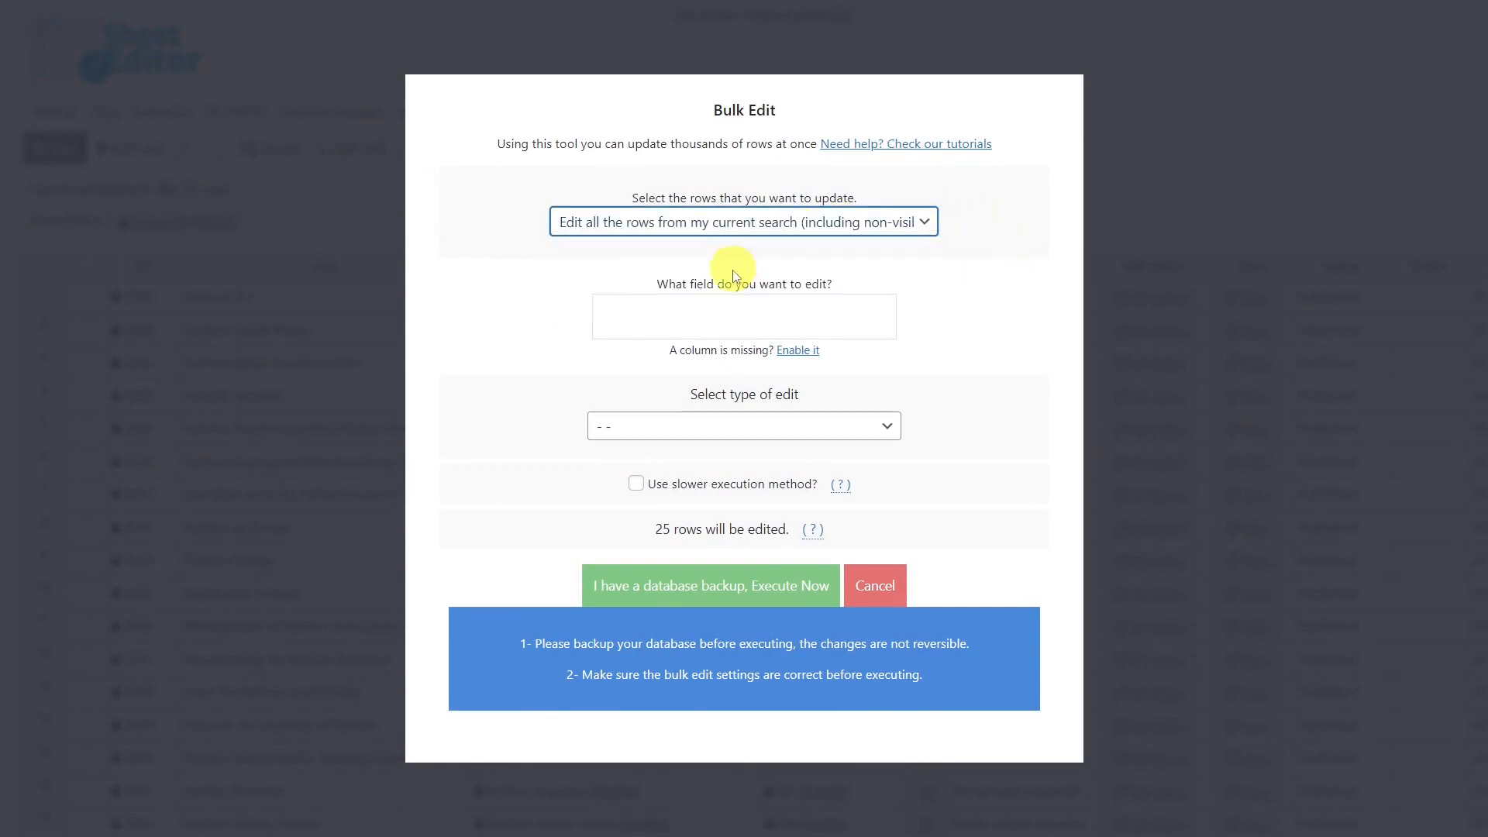
text(po)
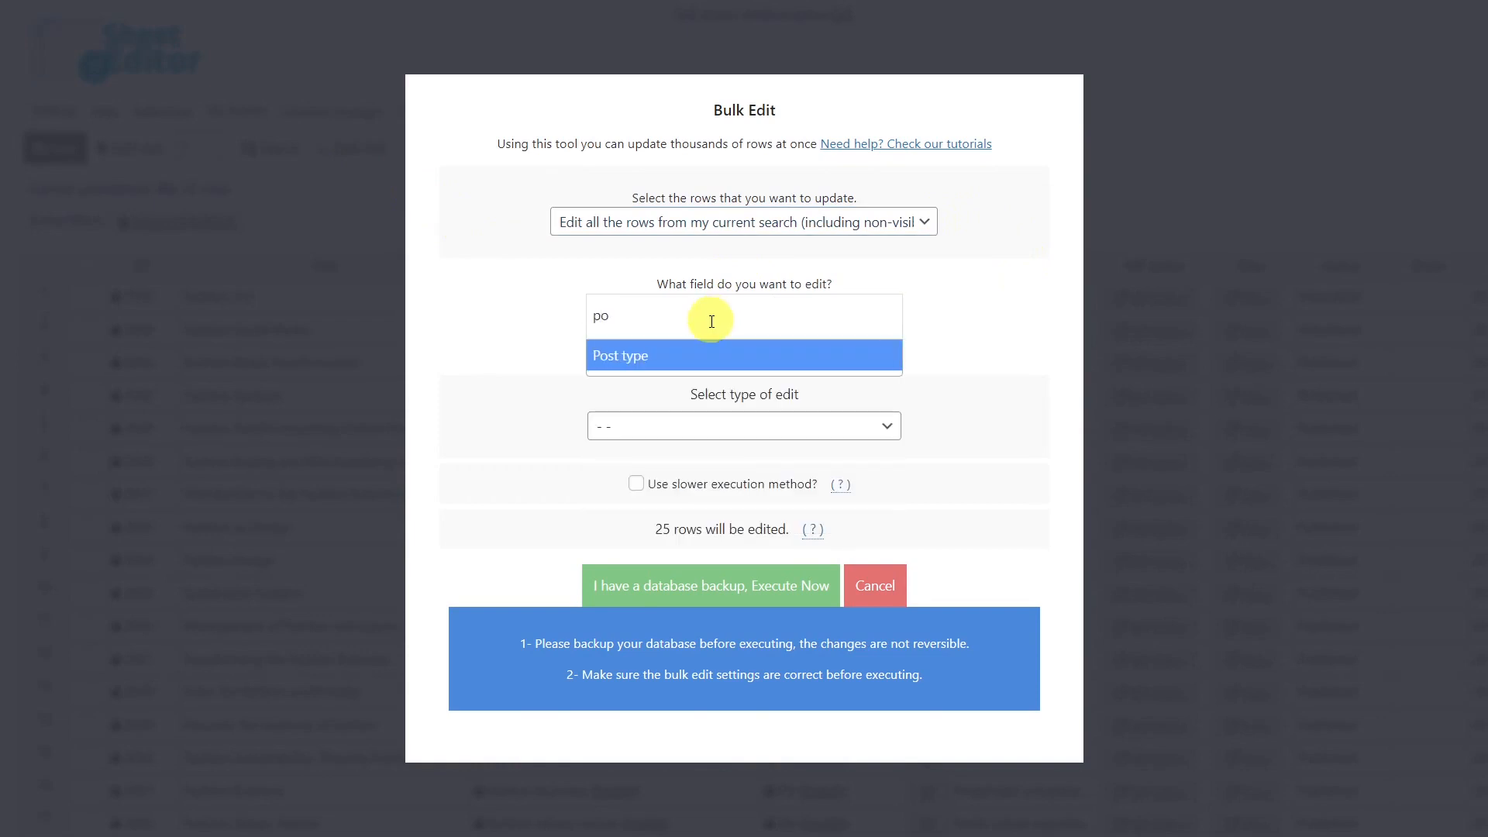
click(744, 426)
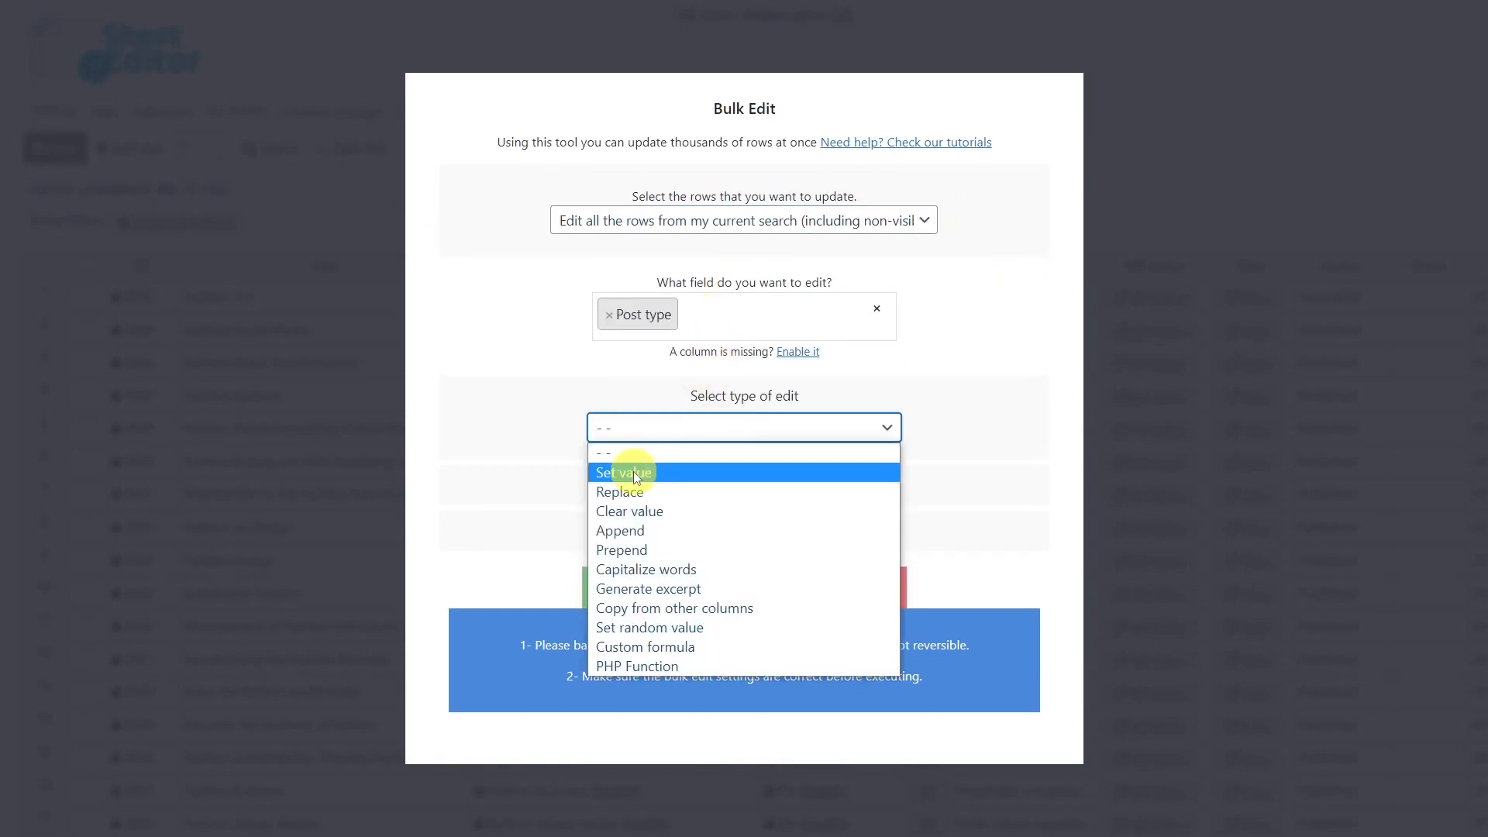
Set Post type to the fixed value post, execute it, and dismiss the result.
click(623, 472)
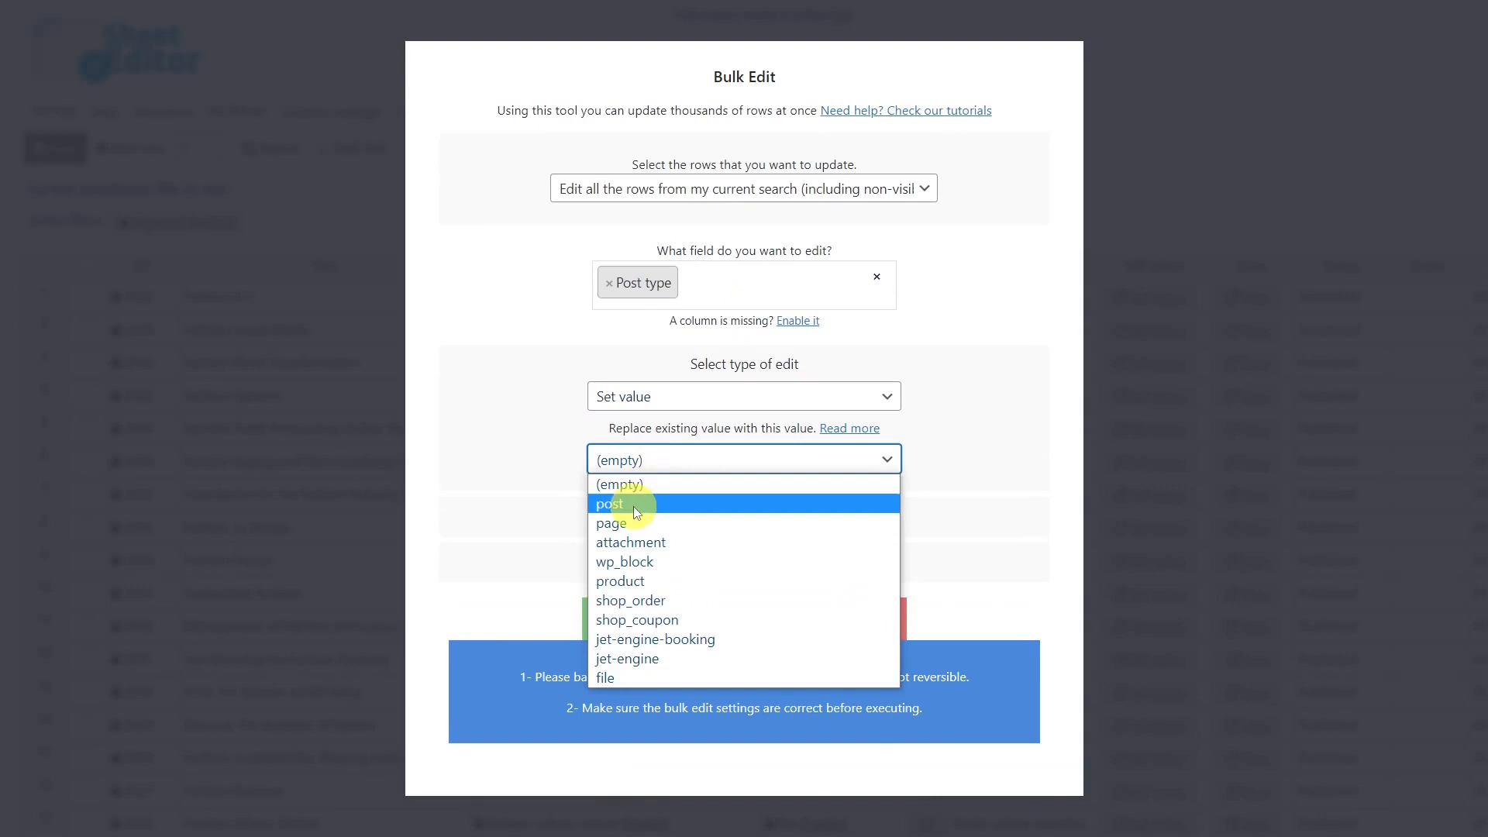
click(610, 504)
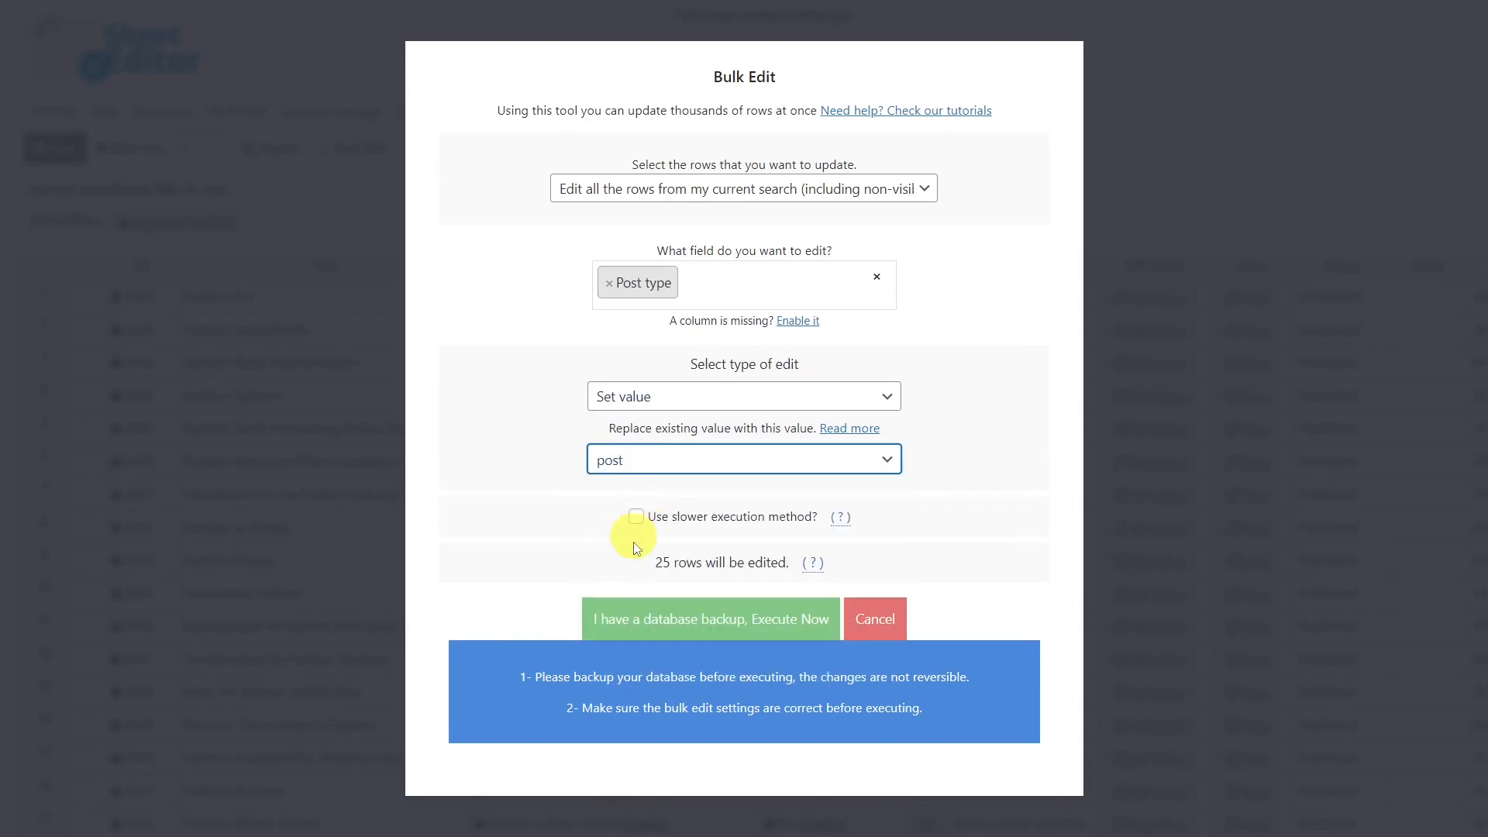
click(710, 619)
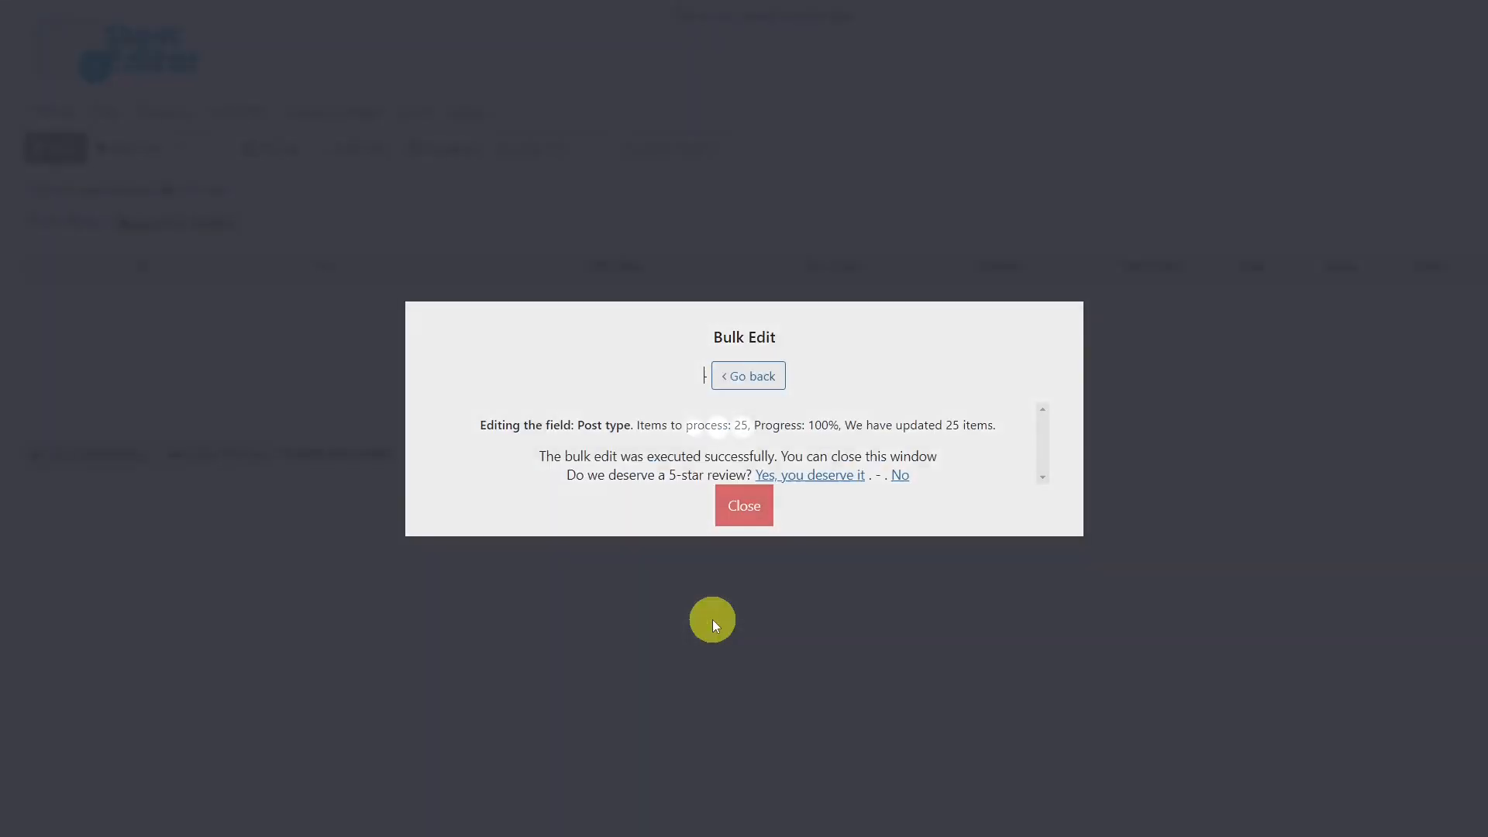
click(744, 505)
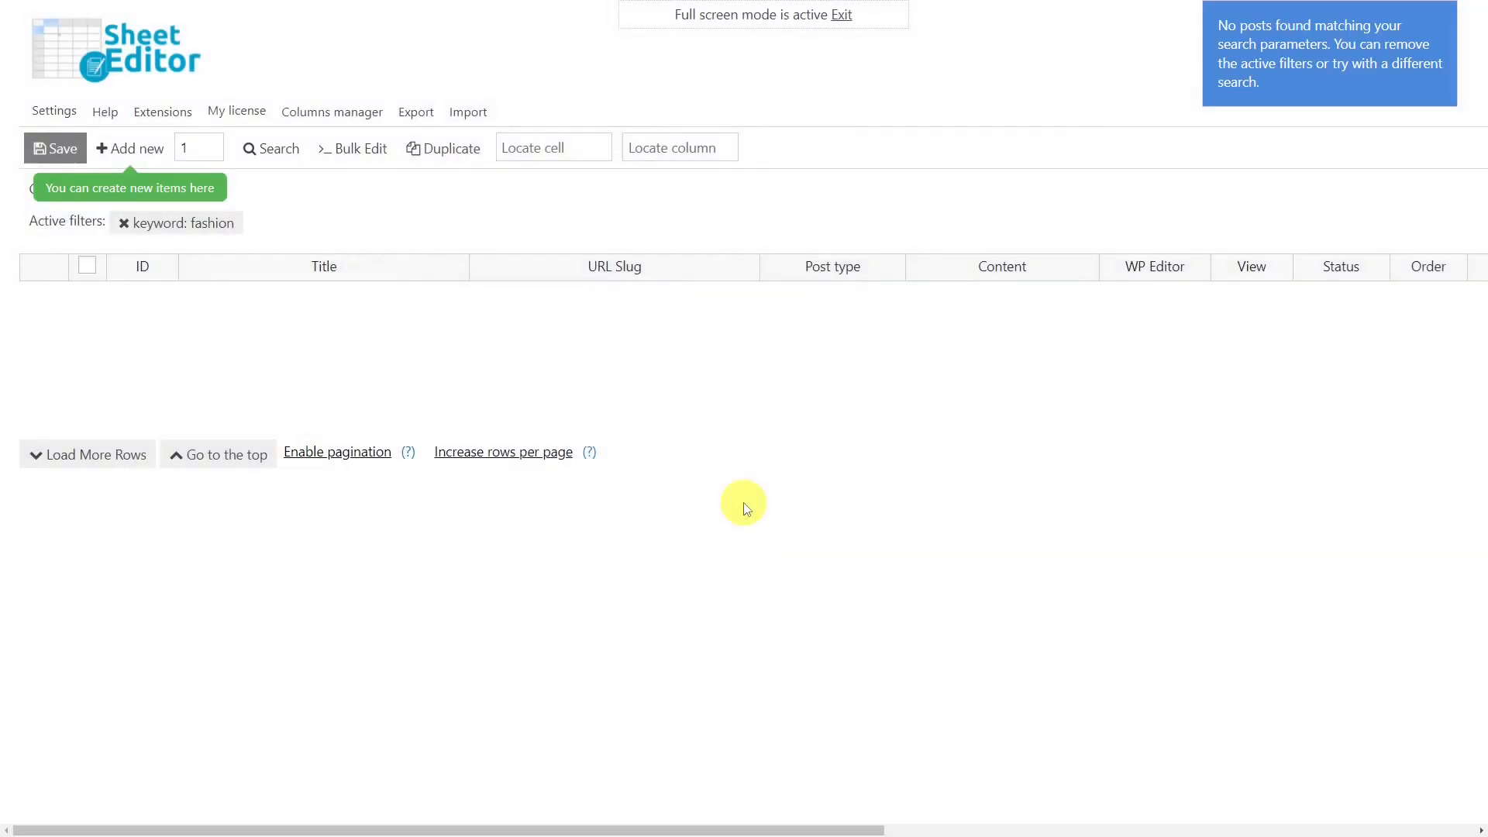